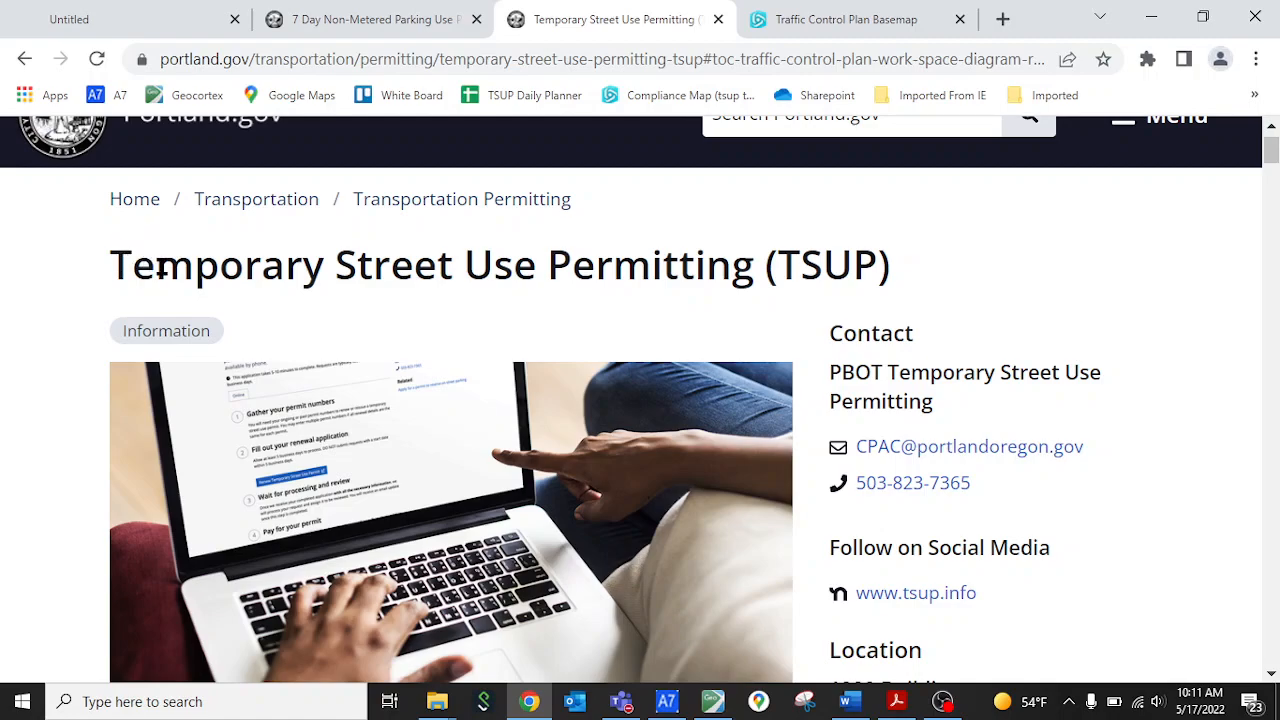
pyautogui.moveTo(650, 332)
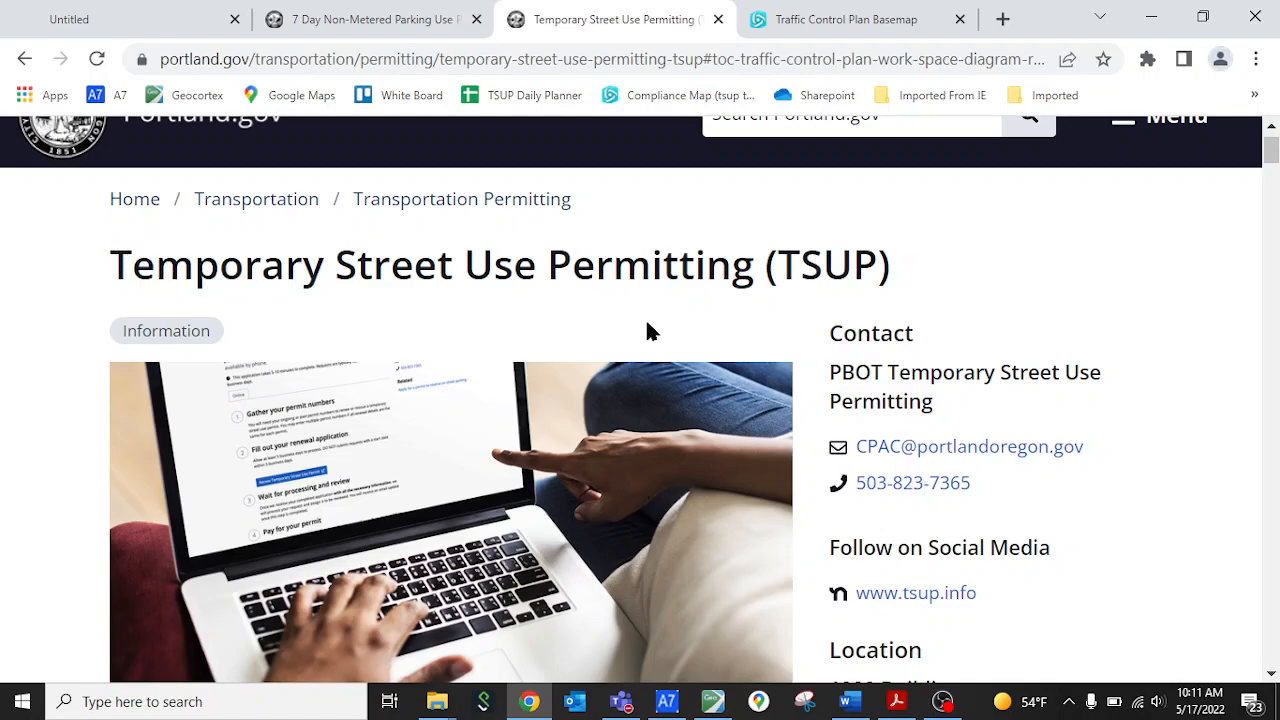
pyautogui.moveTo(220, 300)
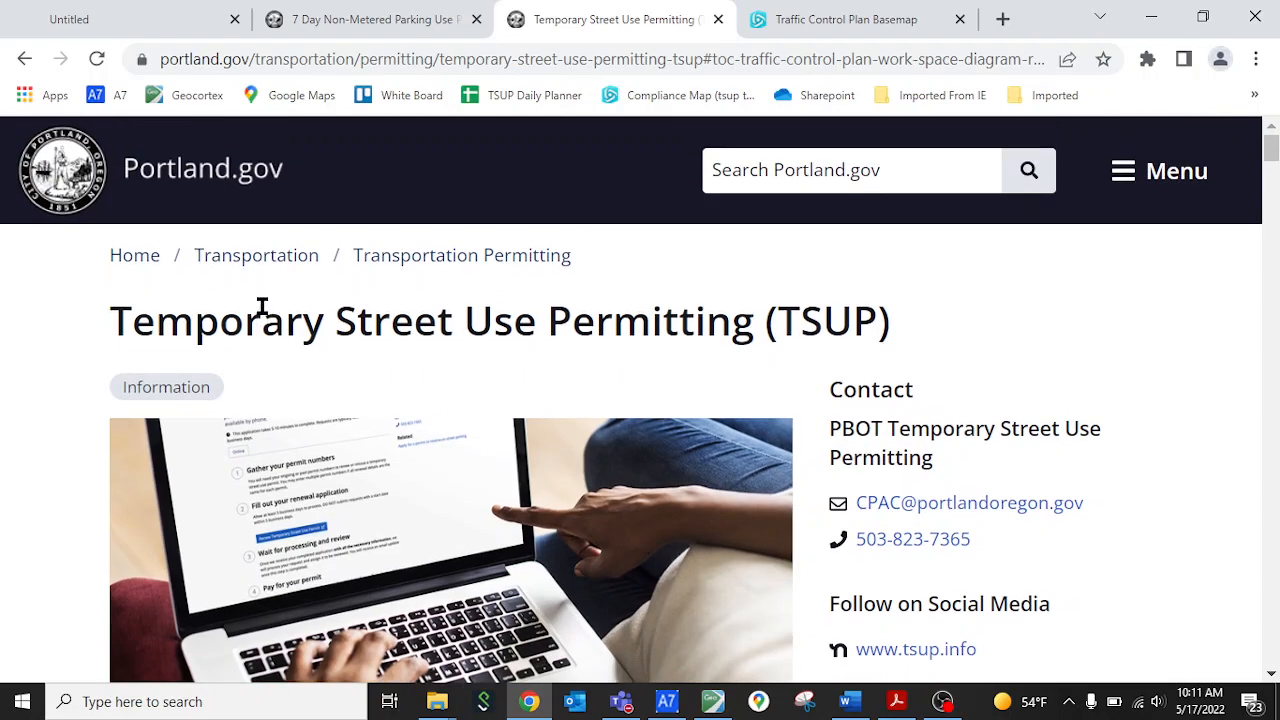
pyautogui.moveTo(470, 338)
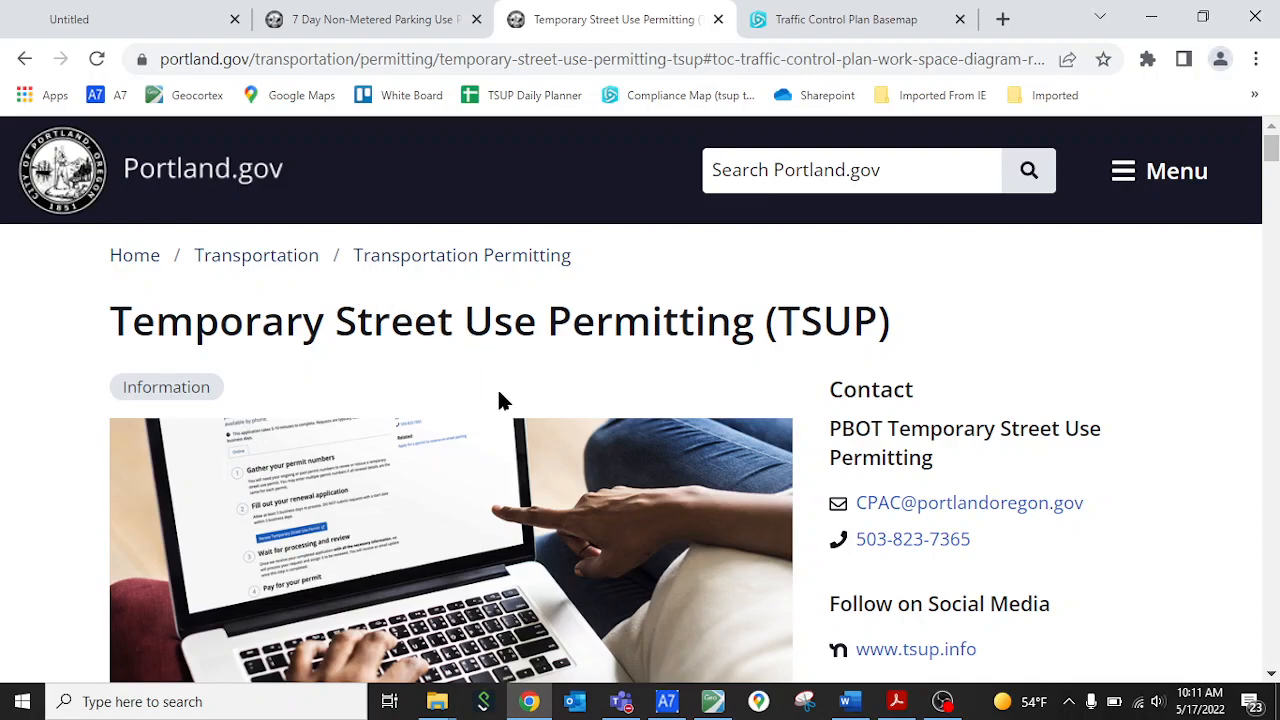
# Scroll the Temporary Street Use Permitting page down to its 'On this page' links list
pyautogui.scroll(-3)
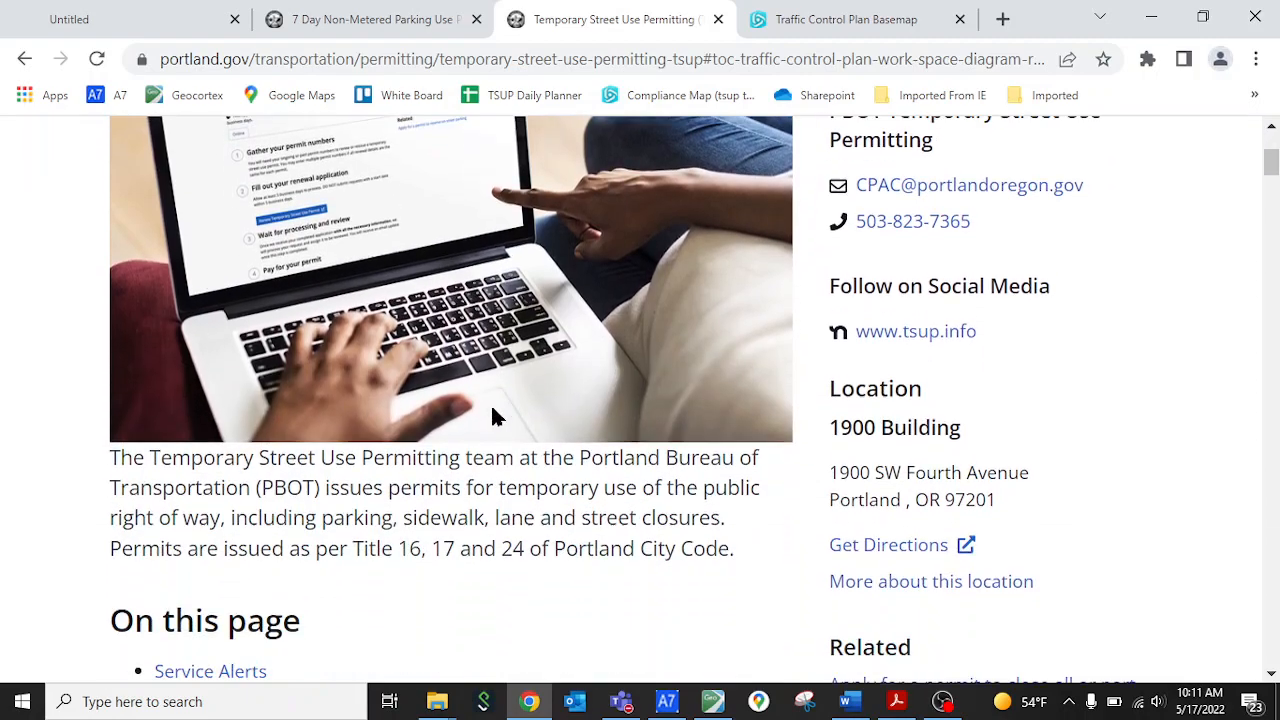
pyautogui.scroll(-3)
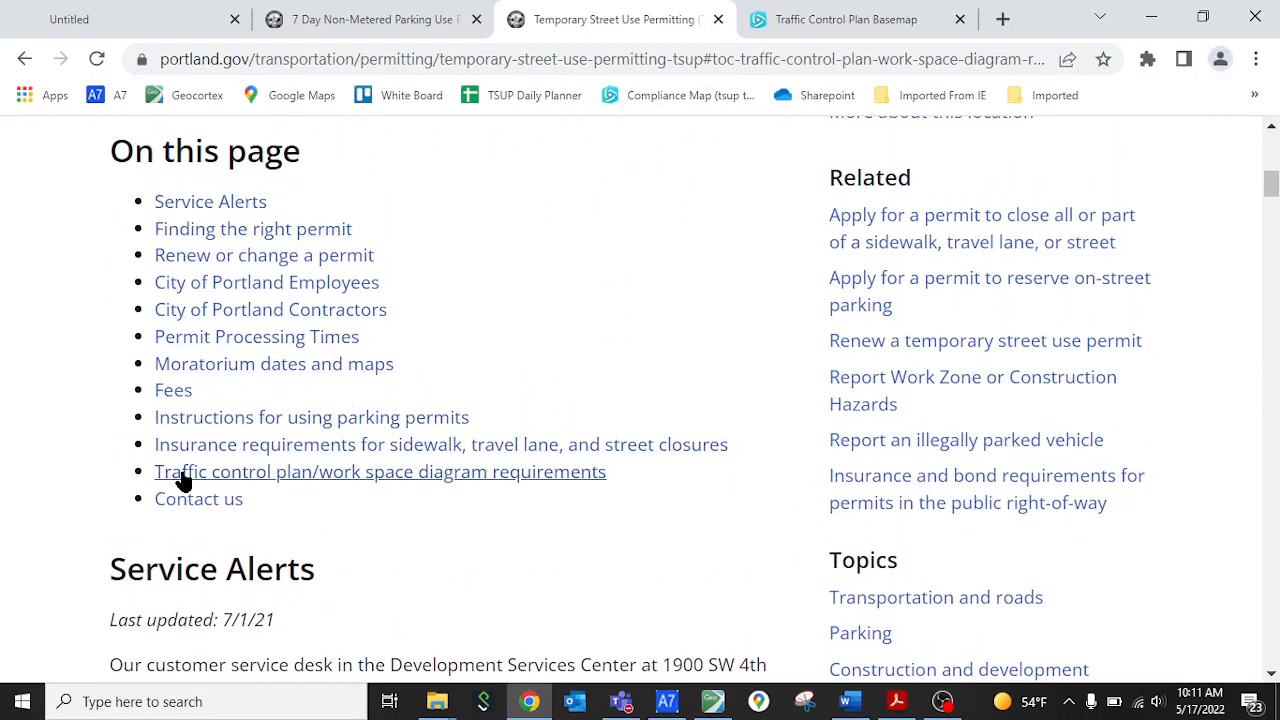
pyautogui.moveTo(416, 492)
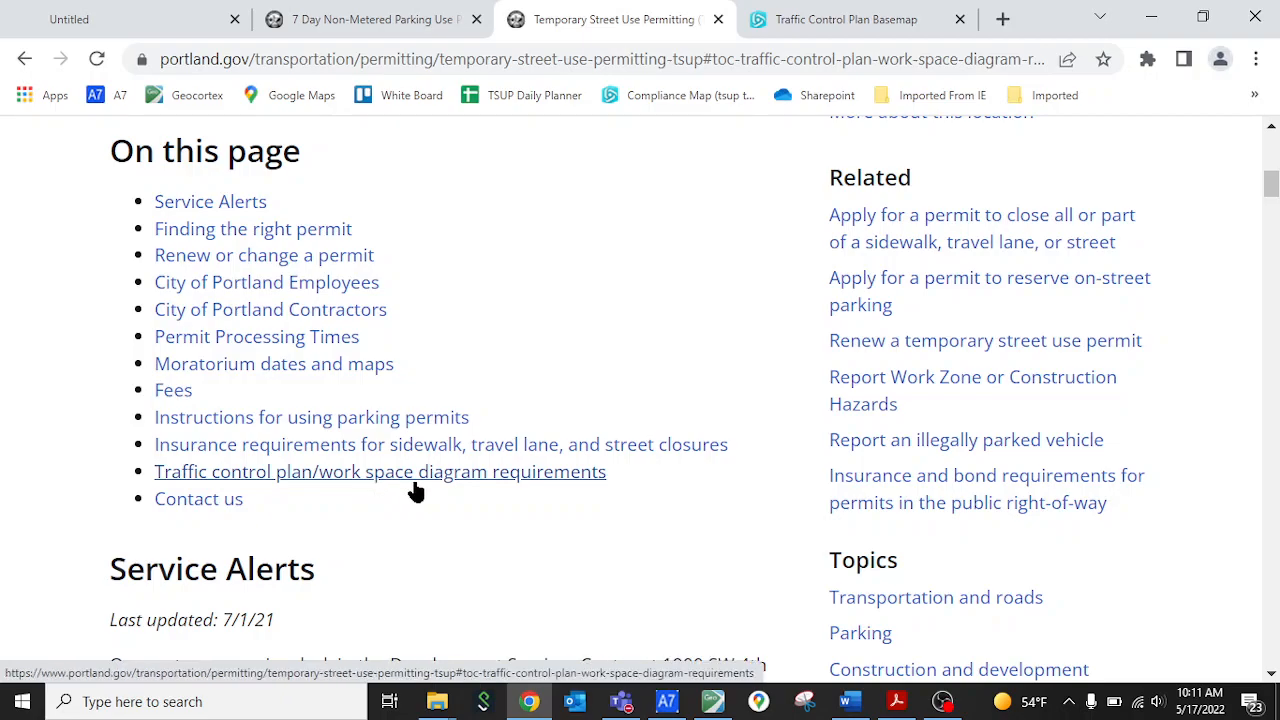
# Jump to the traffic control plan/work space diagram requirements and read down past the PBOT basemap tool step
pyautogui.click(380, 472)
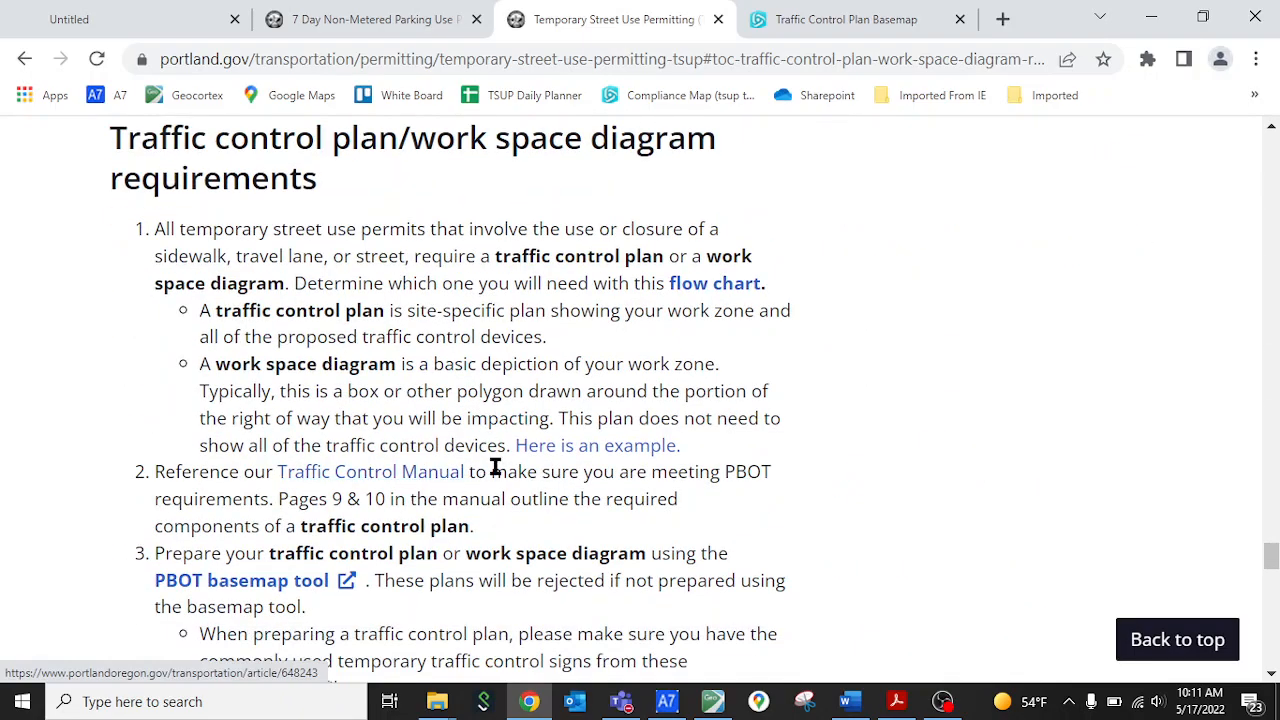
pyautogui.moveTo(784, 230)
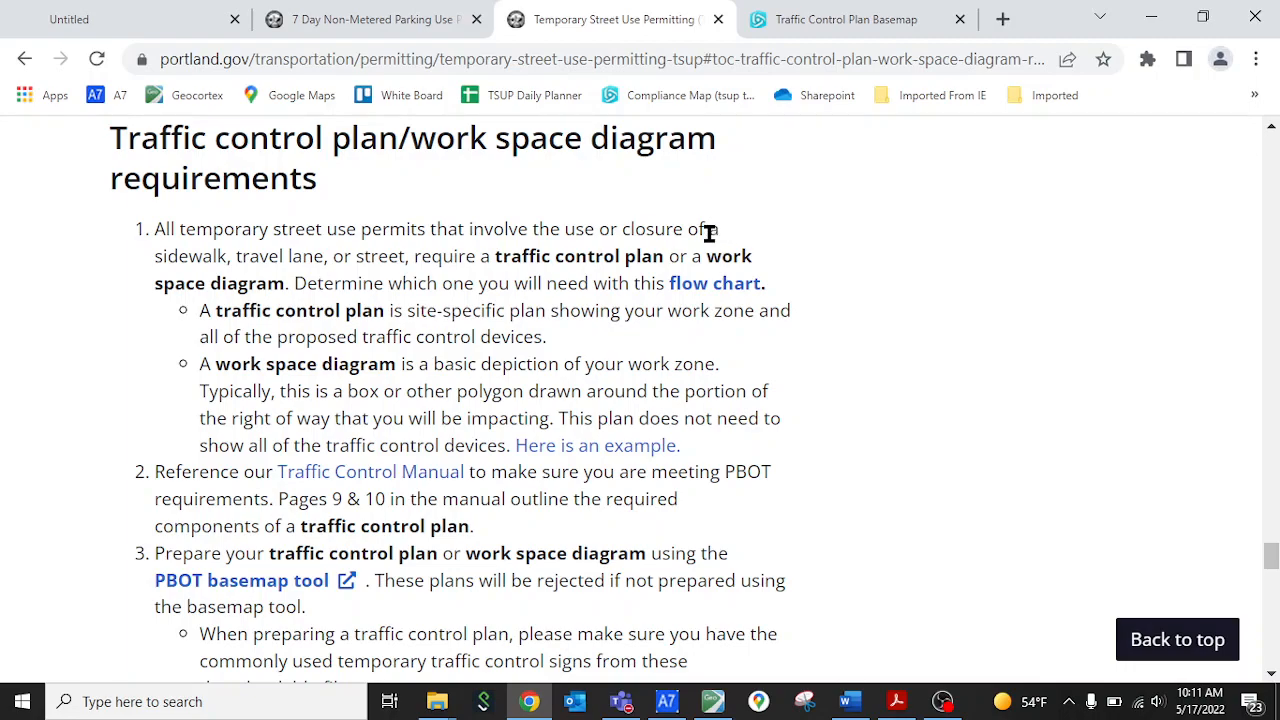
pyautogui.moveTo(624, 276)
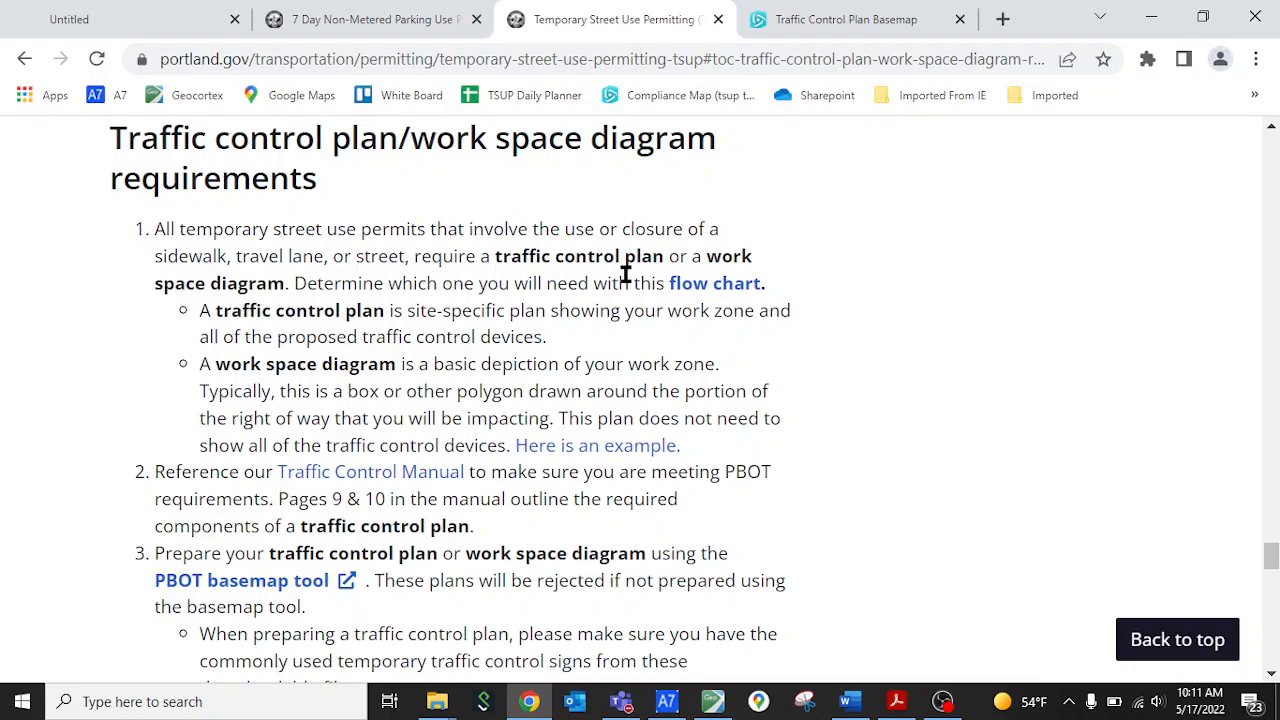
pyautogui.moveTo(716, 284)
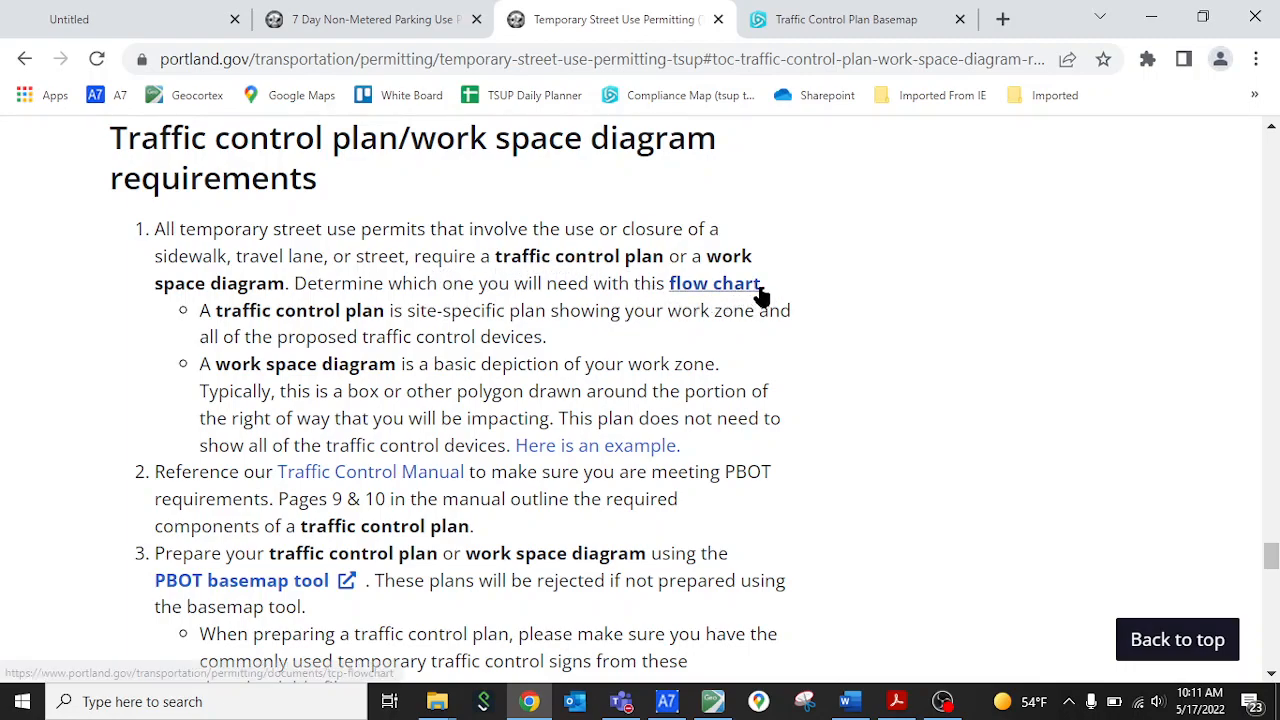
pyautogui.moveTo(776, 292)
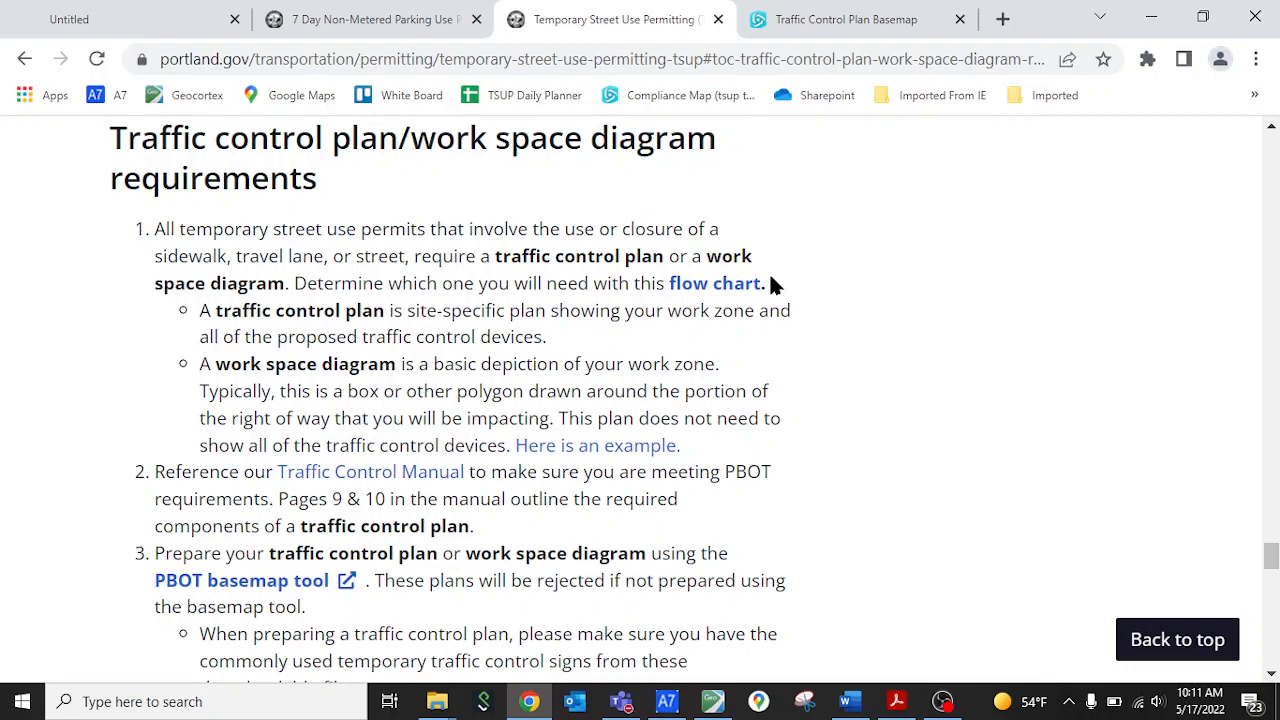
pyautogui.moveTo(716, 284)
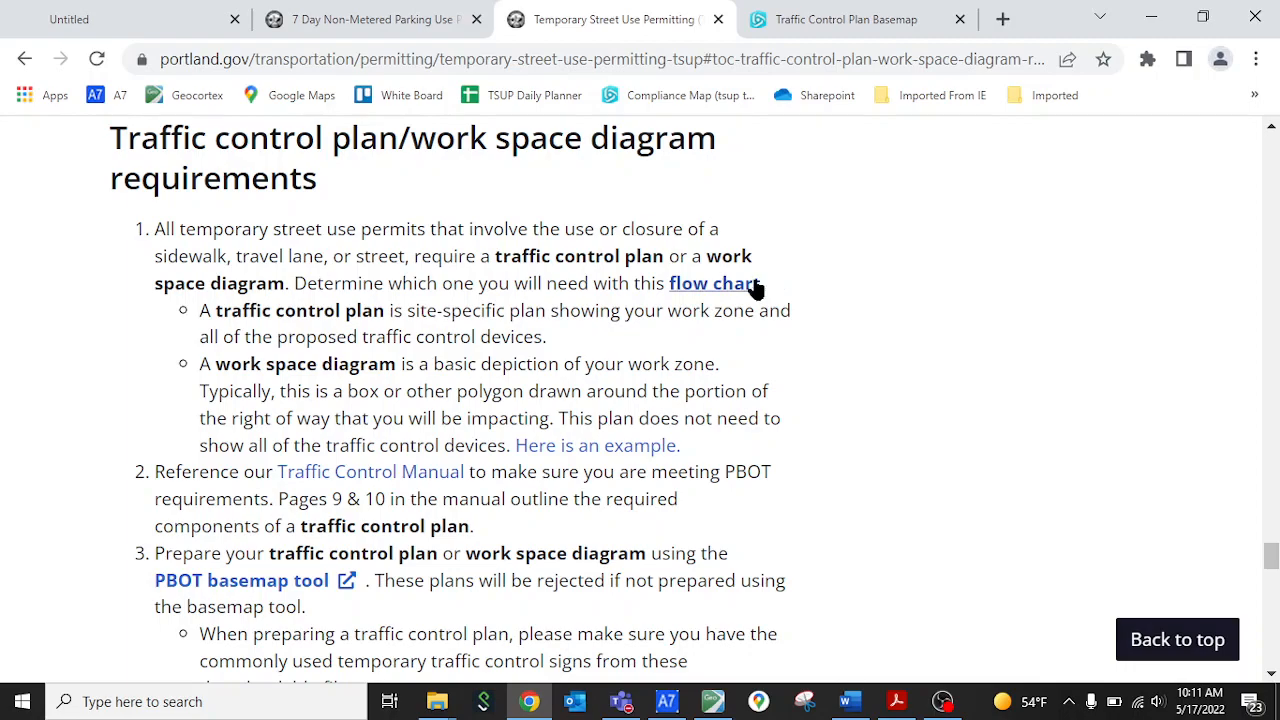
pyautogui.moveTo(600, 330)
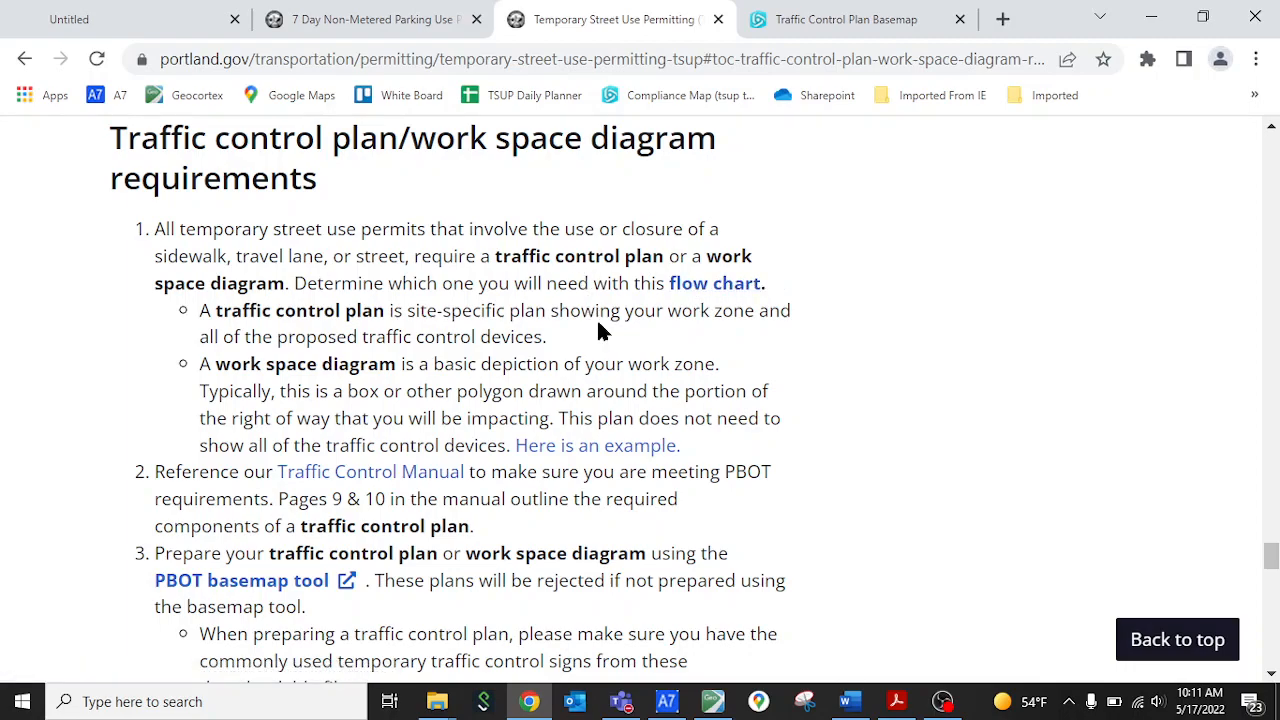
pyautogui.moveTo(604, 338)
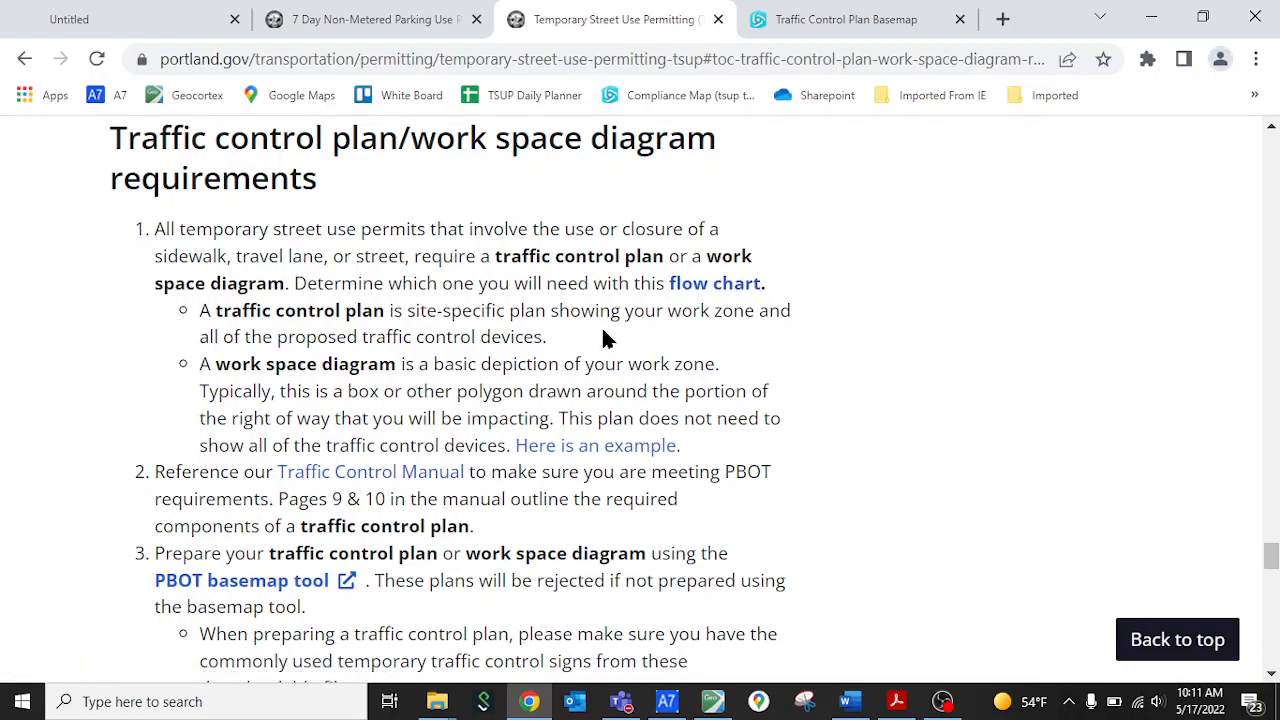
pyautogui.moveTo(714, 284)
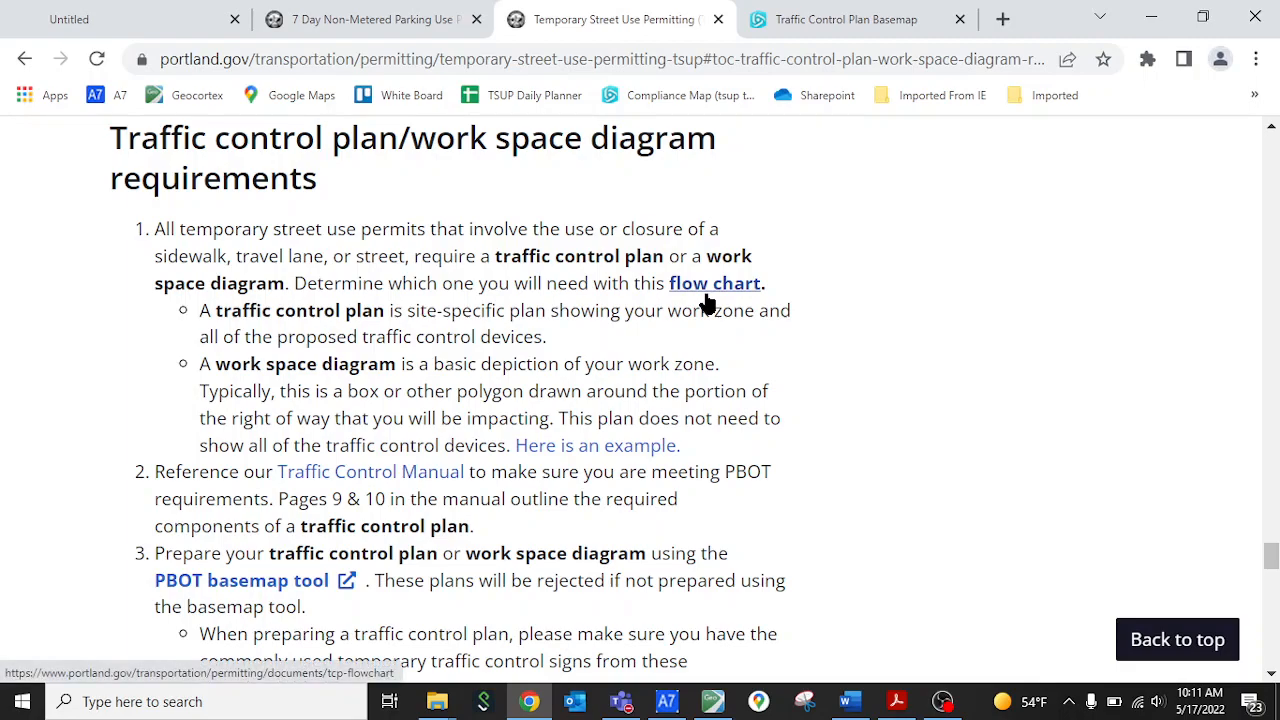
pyautogui.moveTo(706, 308)
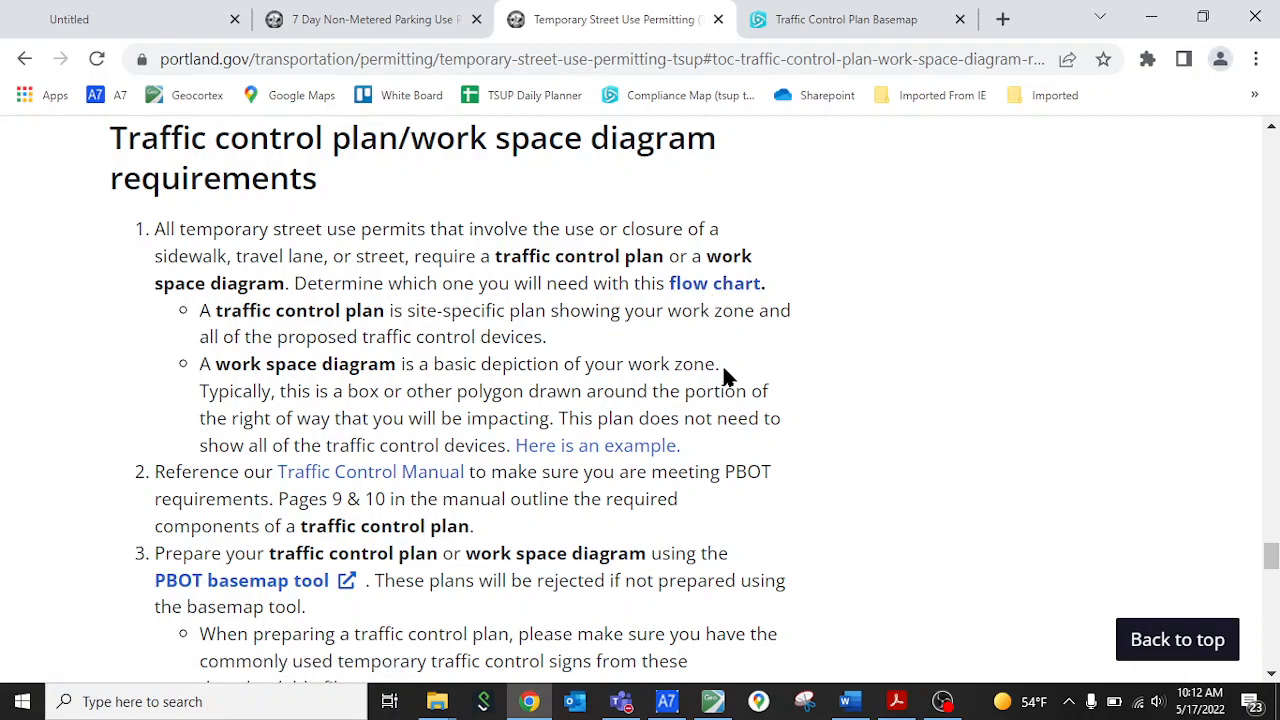
pyautogui.scroll(-3)
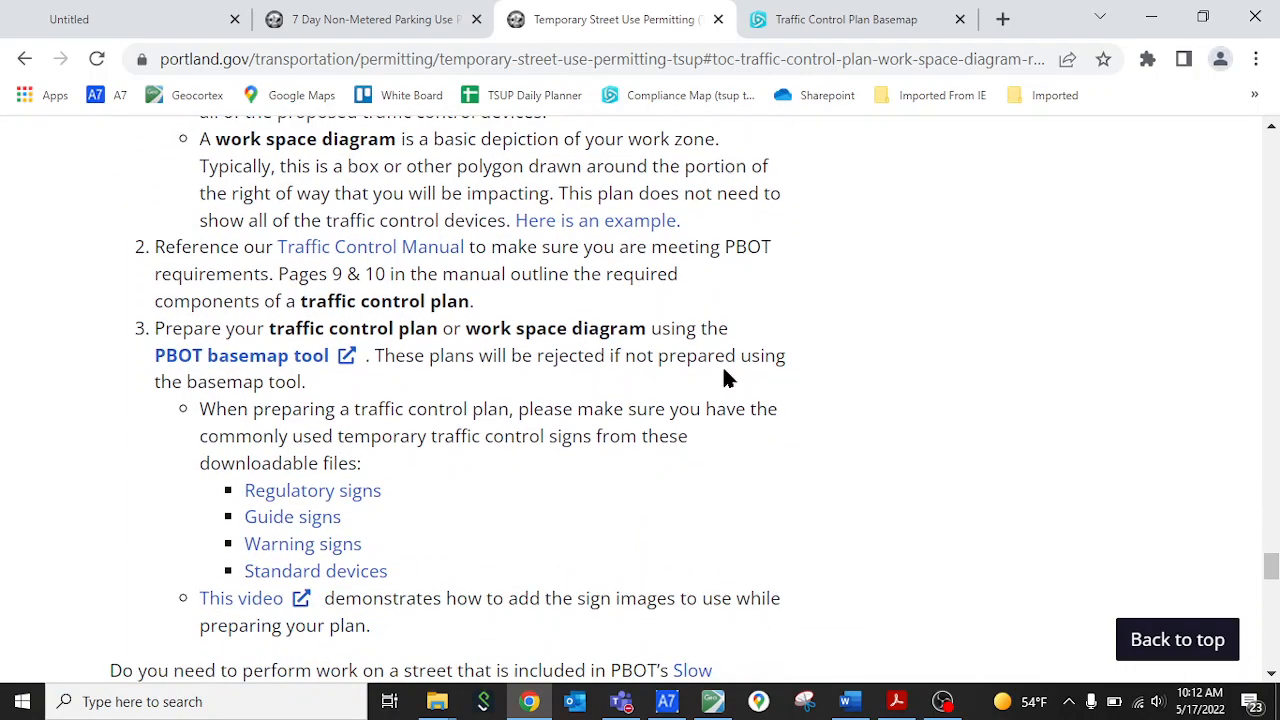
pyautogui.scroll(-3)
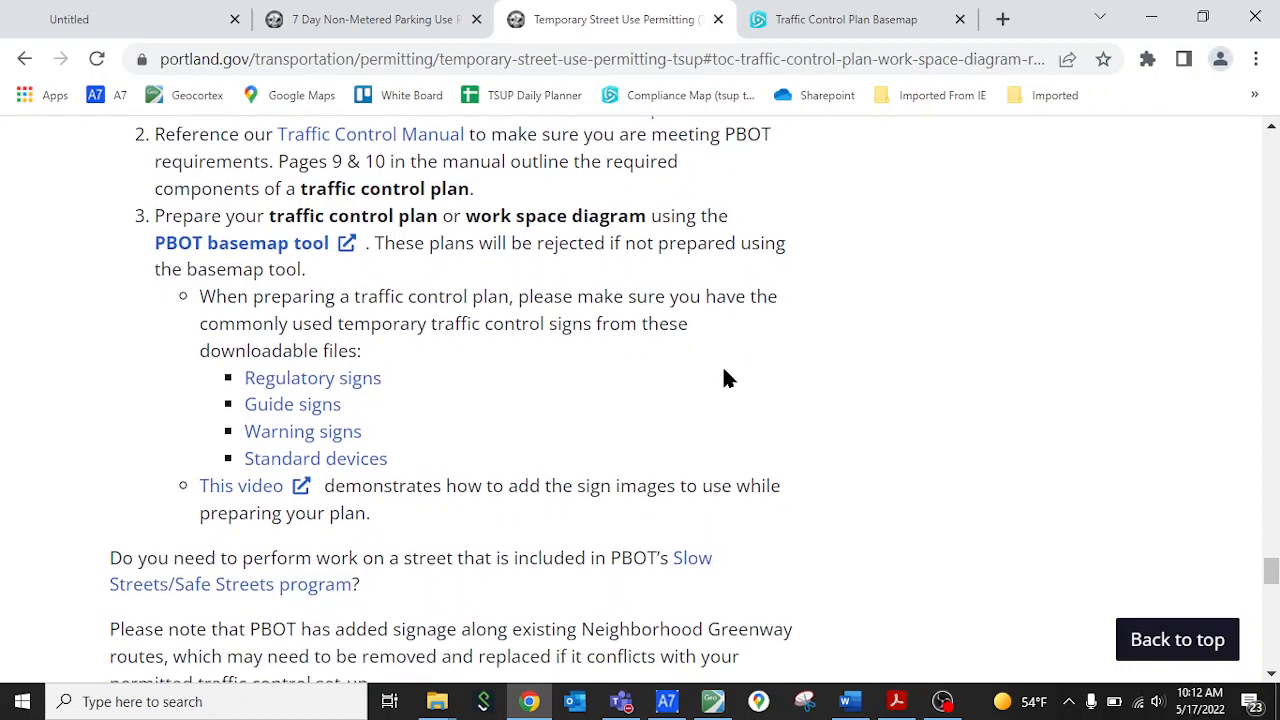
pyautogui.moveTo(240, 244)
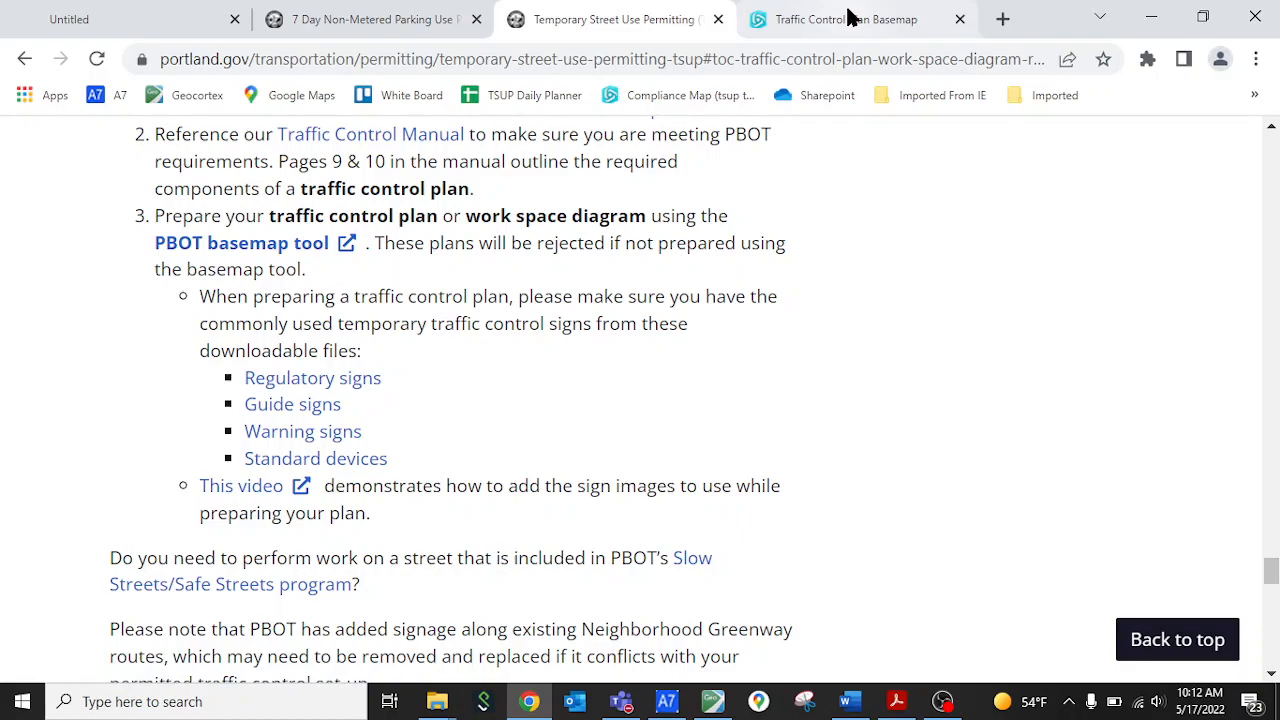
# Switch to the Traffic Control Plan Basemap tab showing the E Burnside St block
pyautogui.click(844, 20)
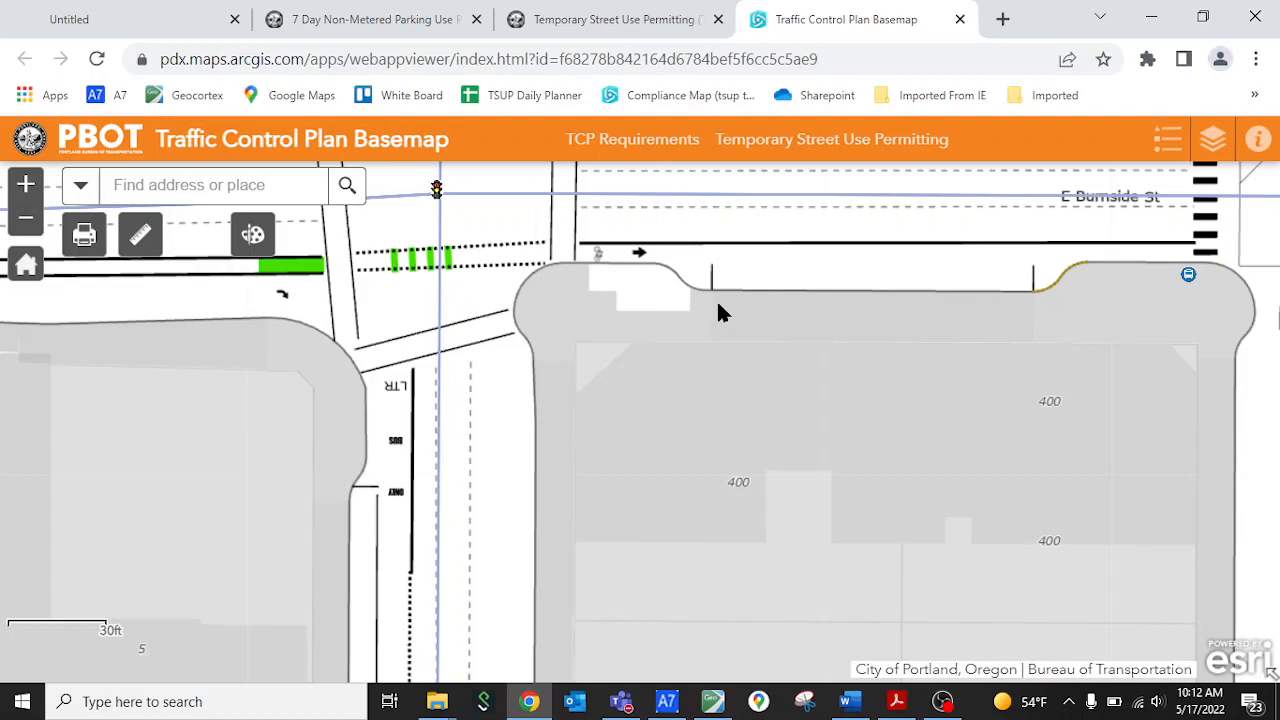
pyautogui.moveTo(688, 364)
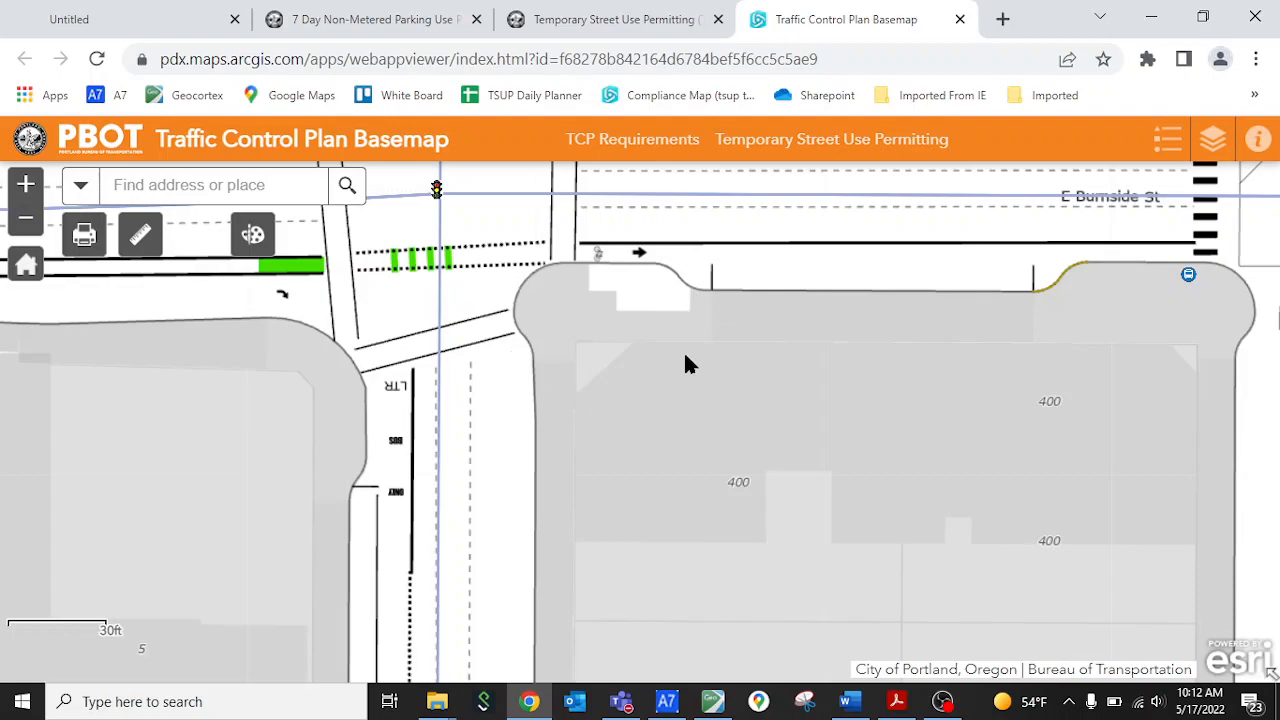
pyautogui.moveTo(184, 190)
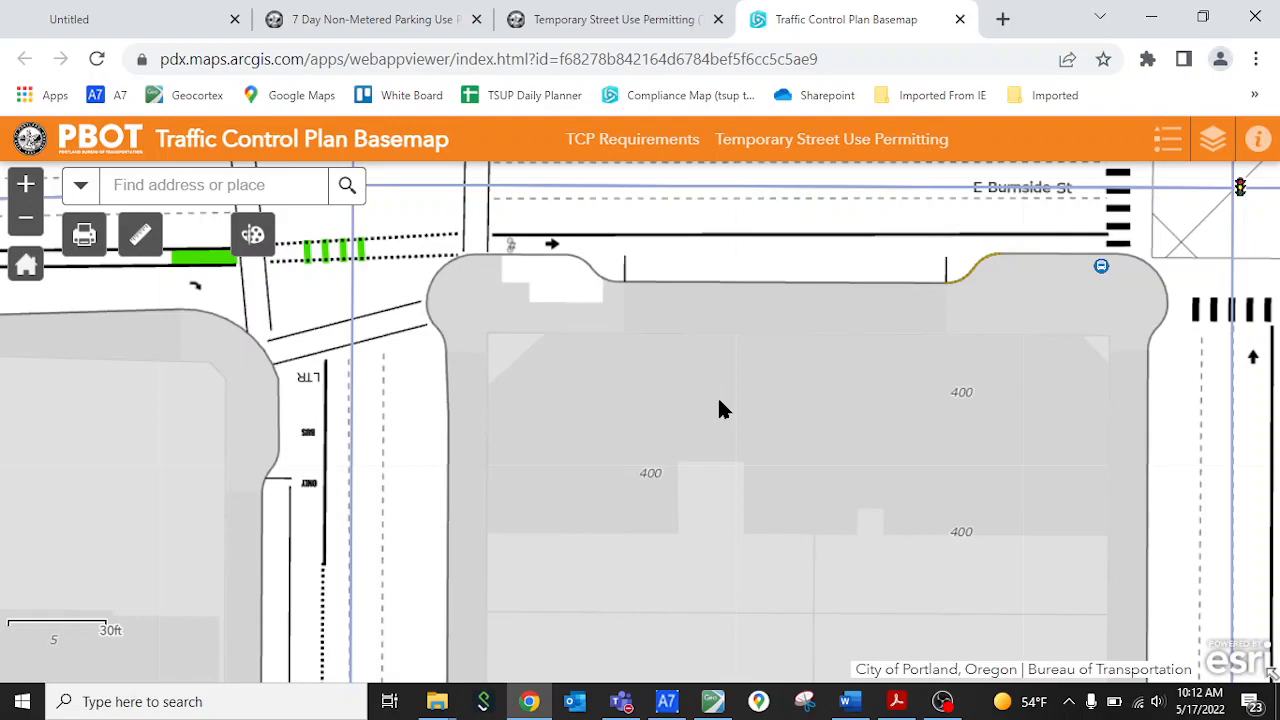
pyautogui.moveTo(630, 380)
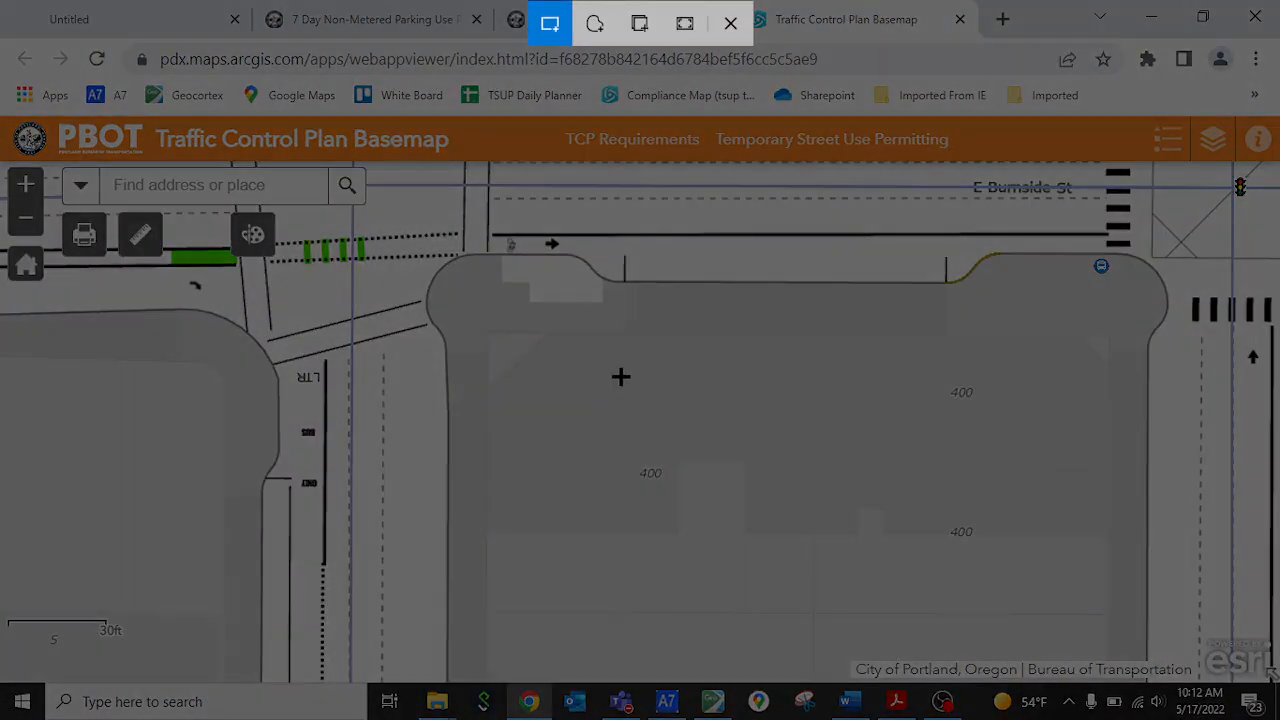
pyautogui.moveTo(392, 200)
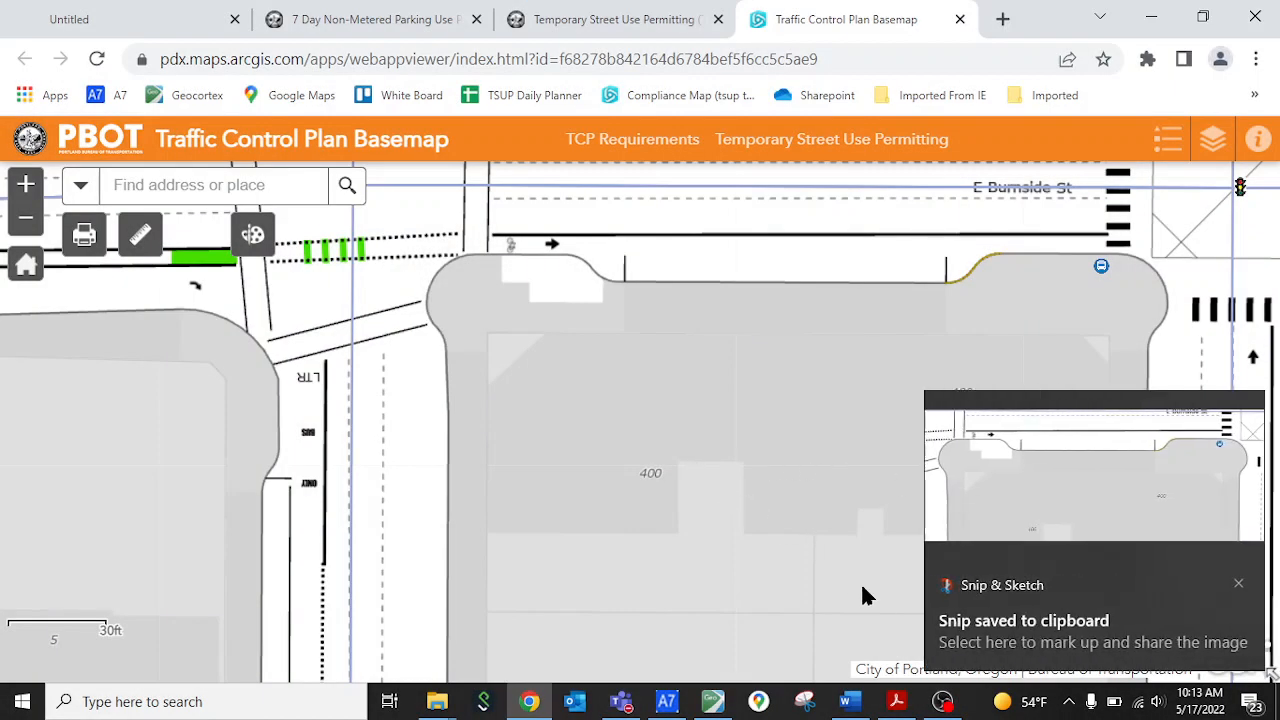
pyautogui.moveTo(816, 504)
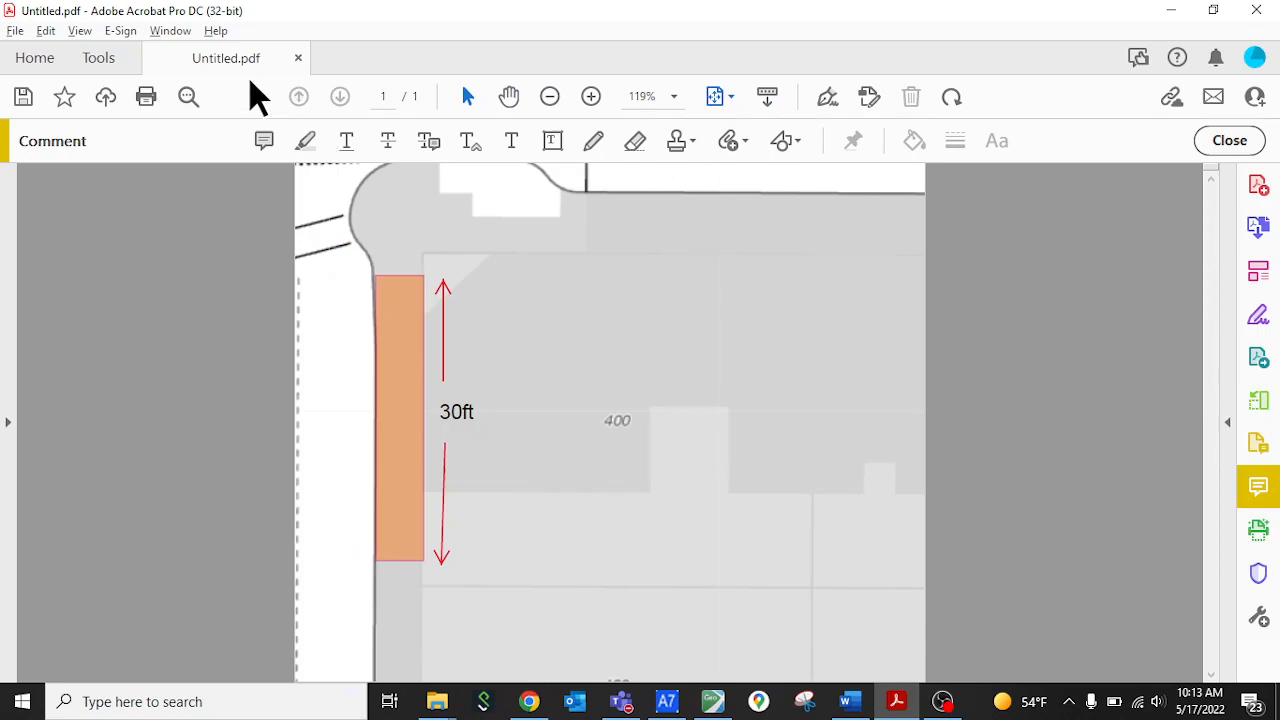
# Bring up Acrobat's File > Create commands to make a PDF from the clipboard map snip
pyautogui.click(44, 30)
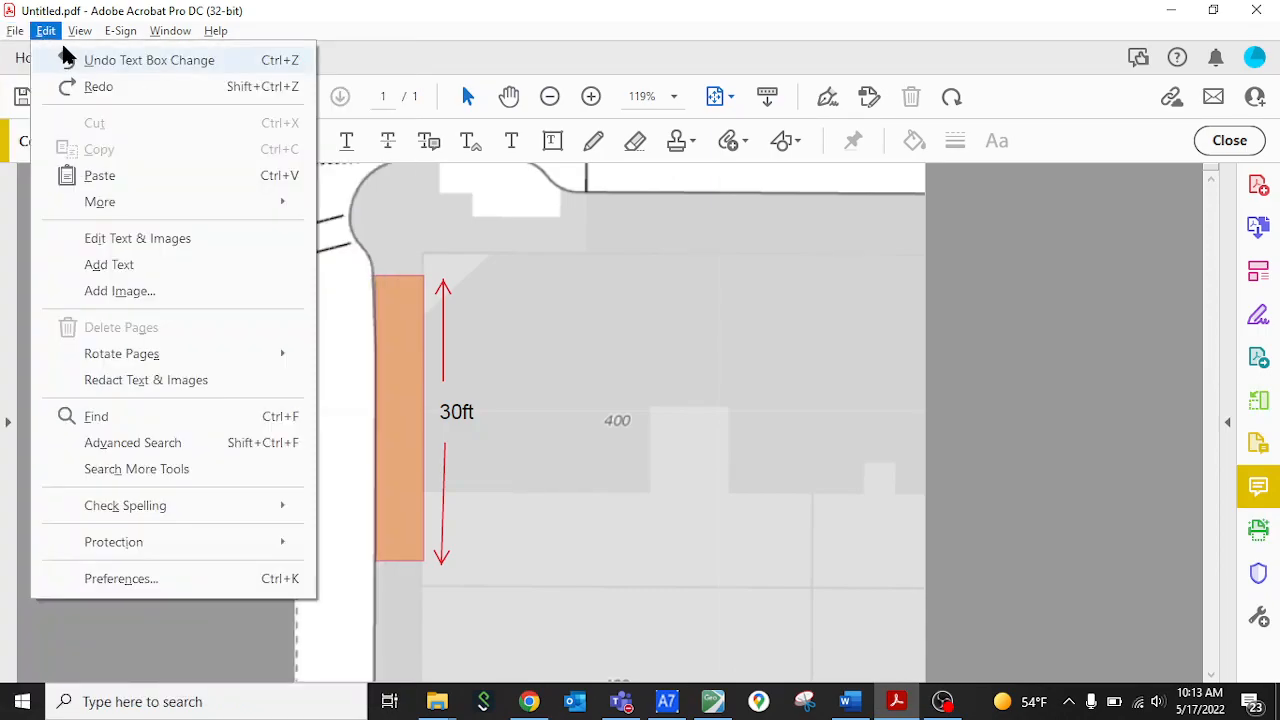
pyautogui.click(16, 30)
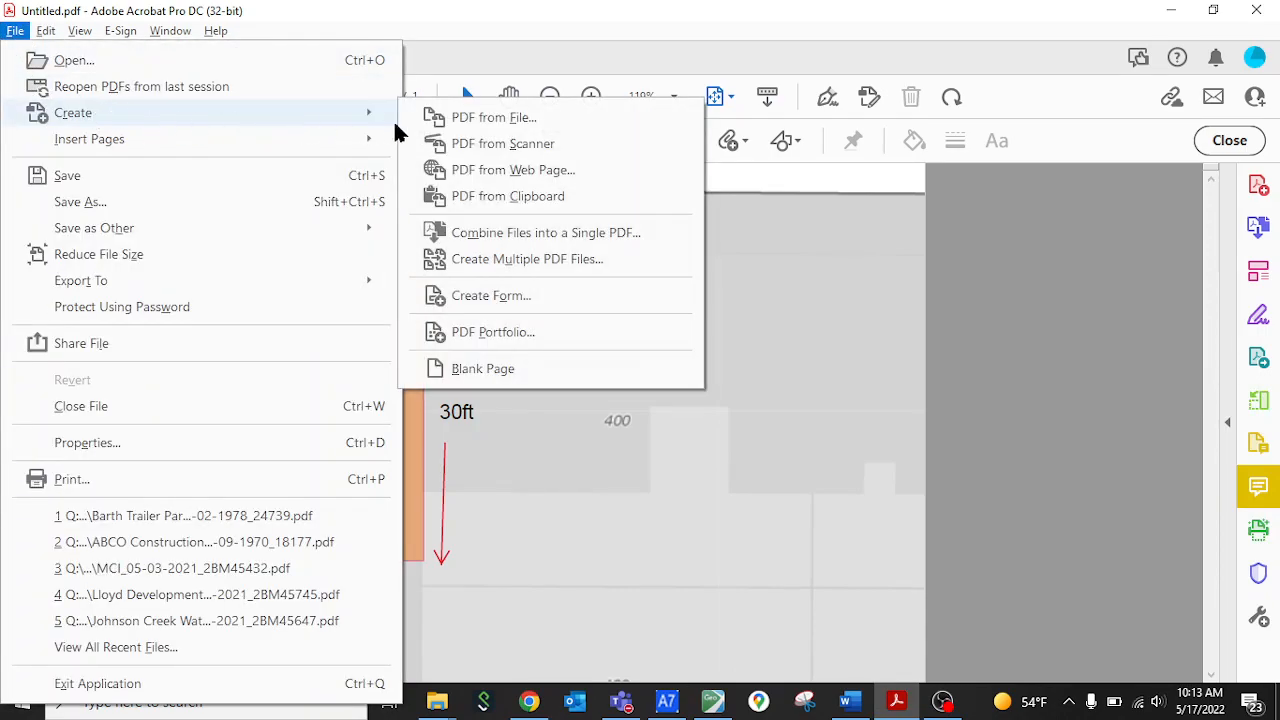
pyautogui.moveTo(508, 196)
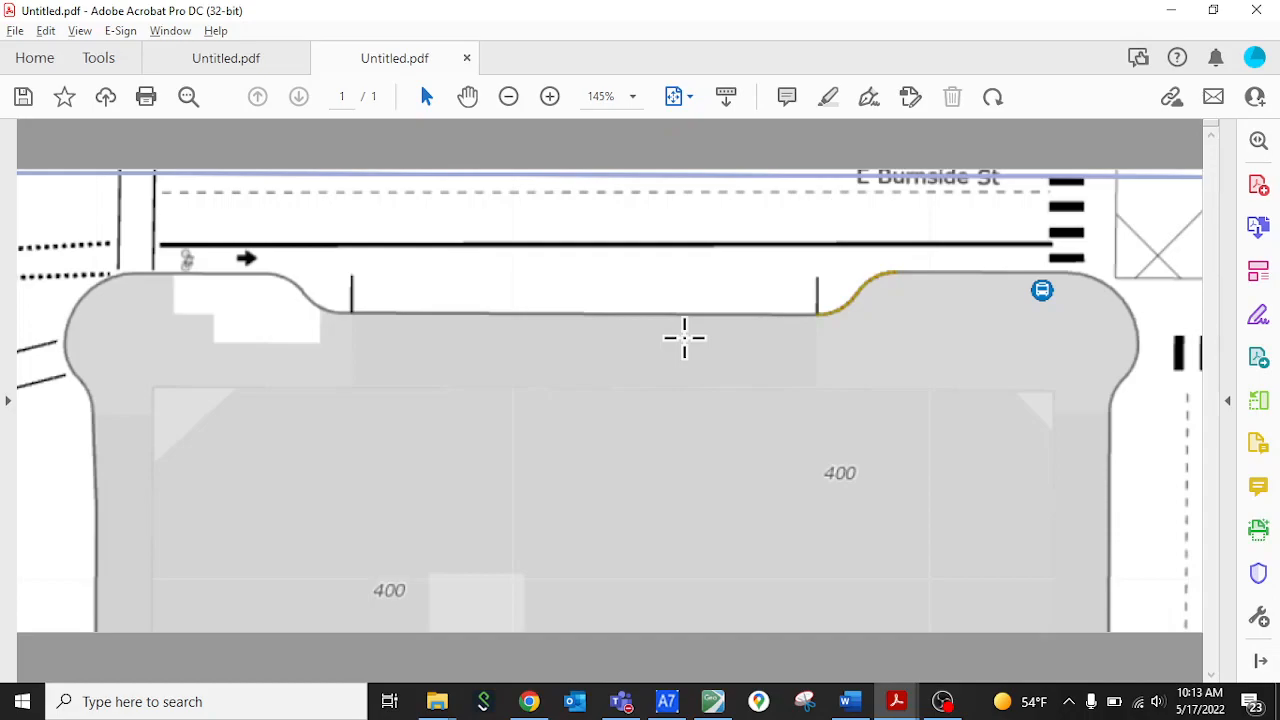
pyautogui.moveTo(610, 248)
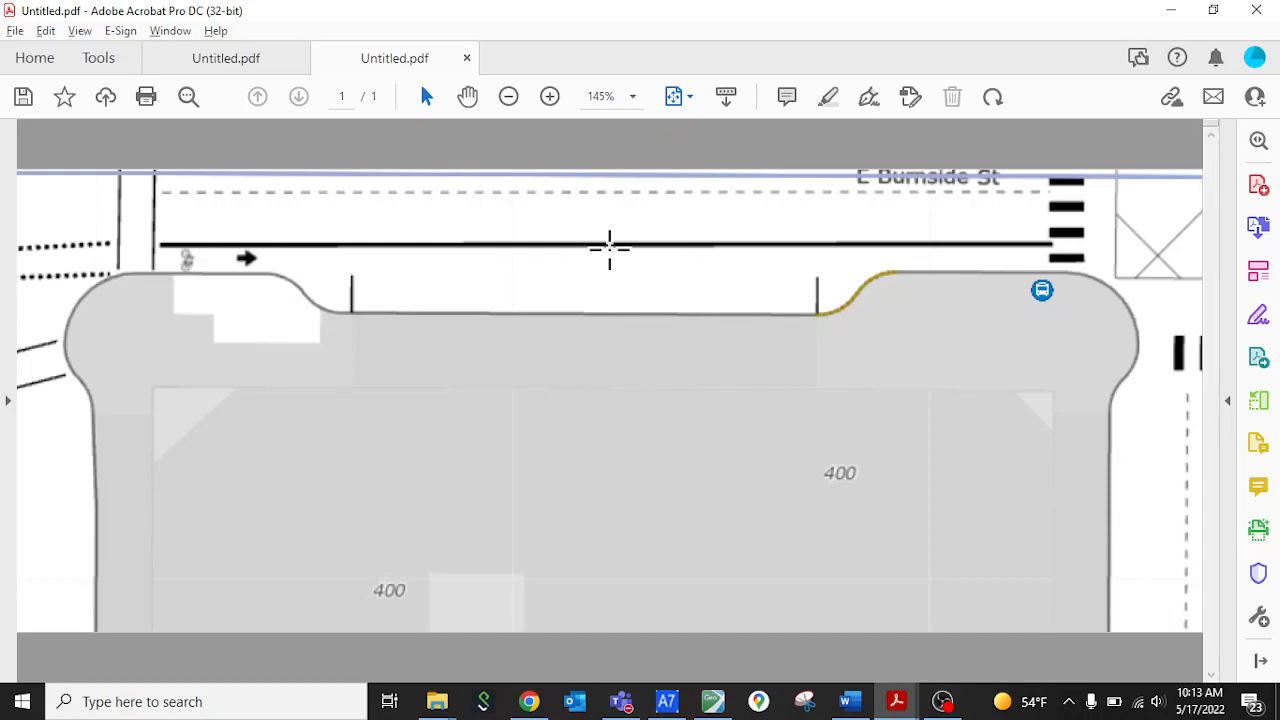
pyautogui.moveTo(588, 328)
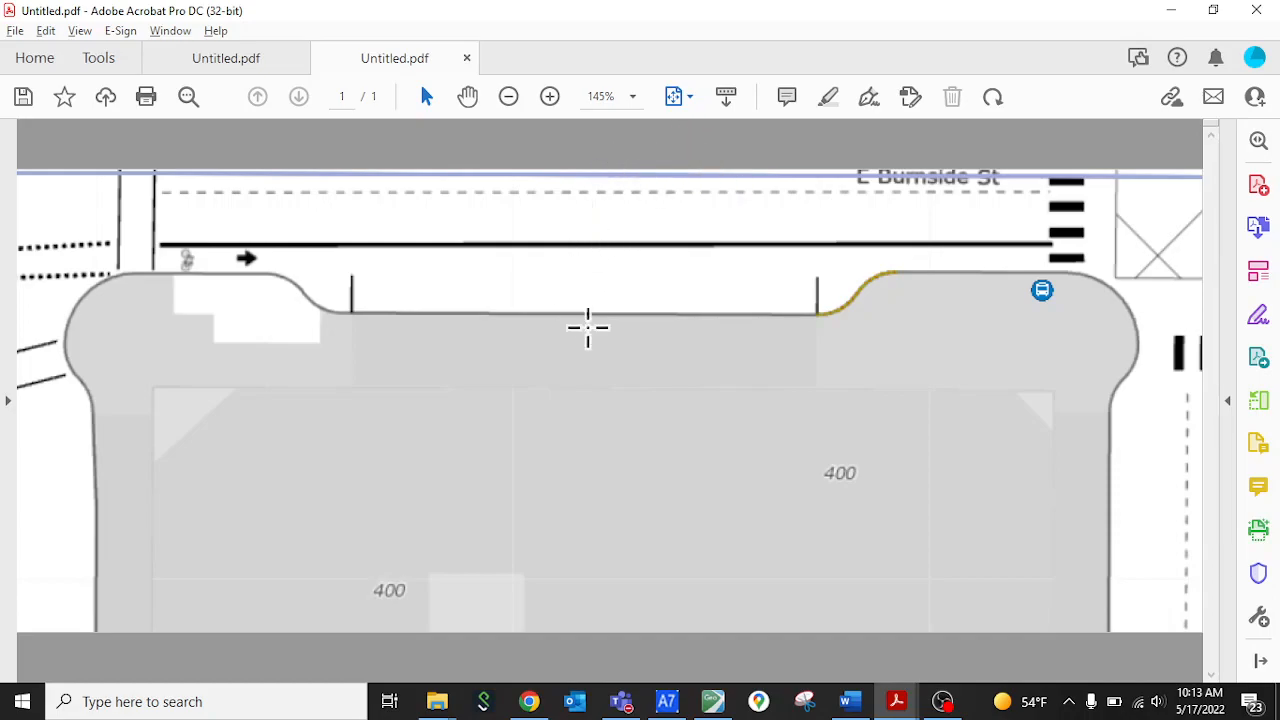
pyautogui.moveTo(568, 328)
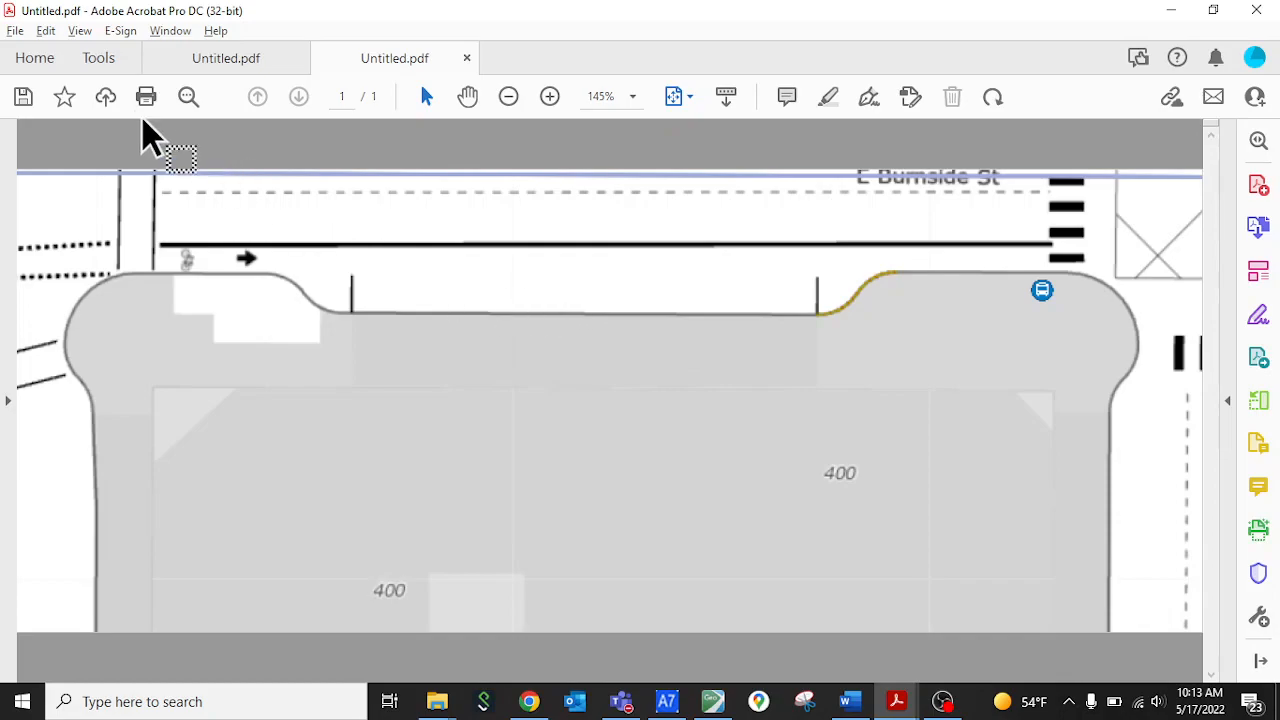
pyautogui.click(98, 56)
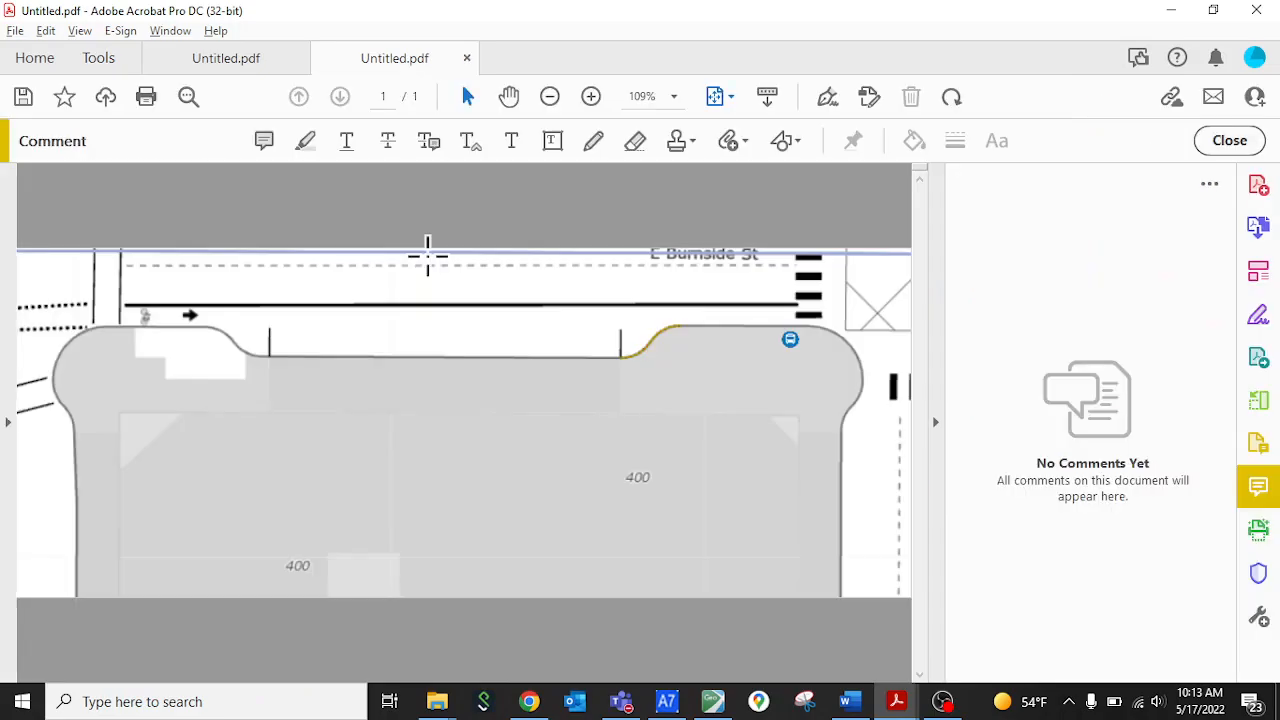
pyautogui.moveTo(436, 284)
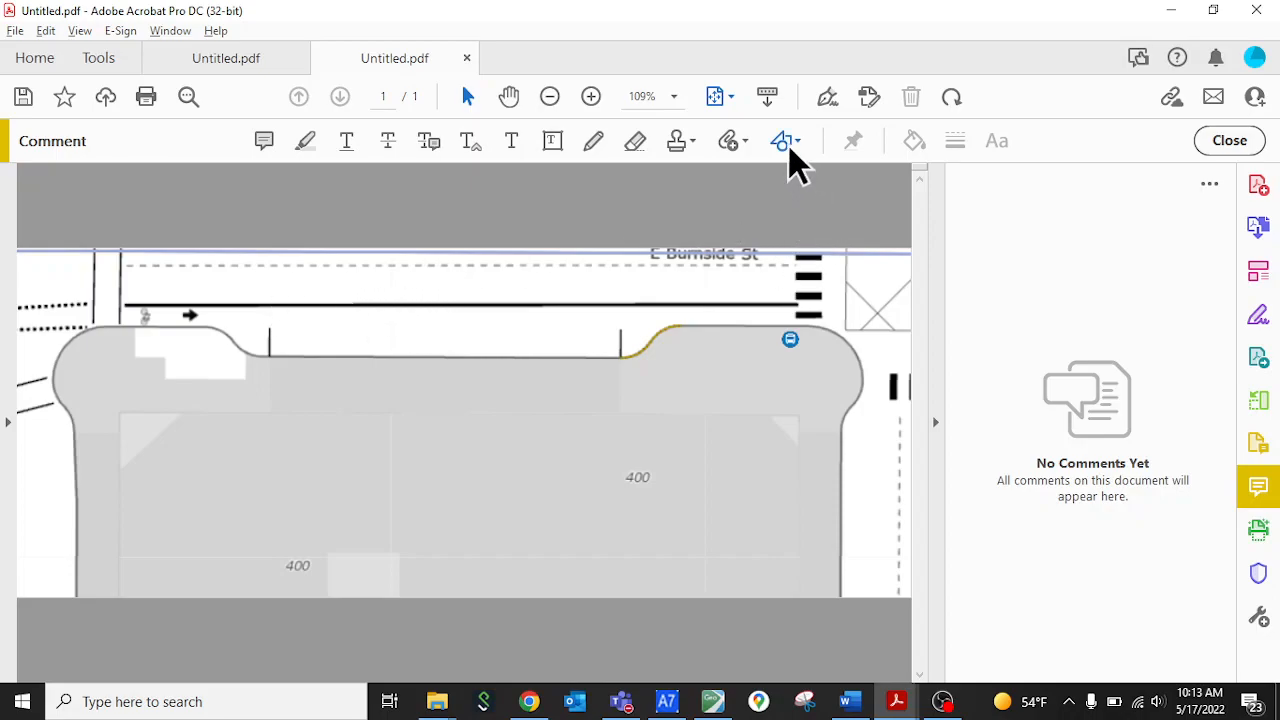
pyautogui.moveTo(784, 140)
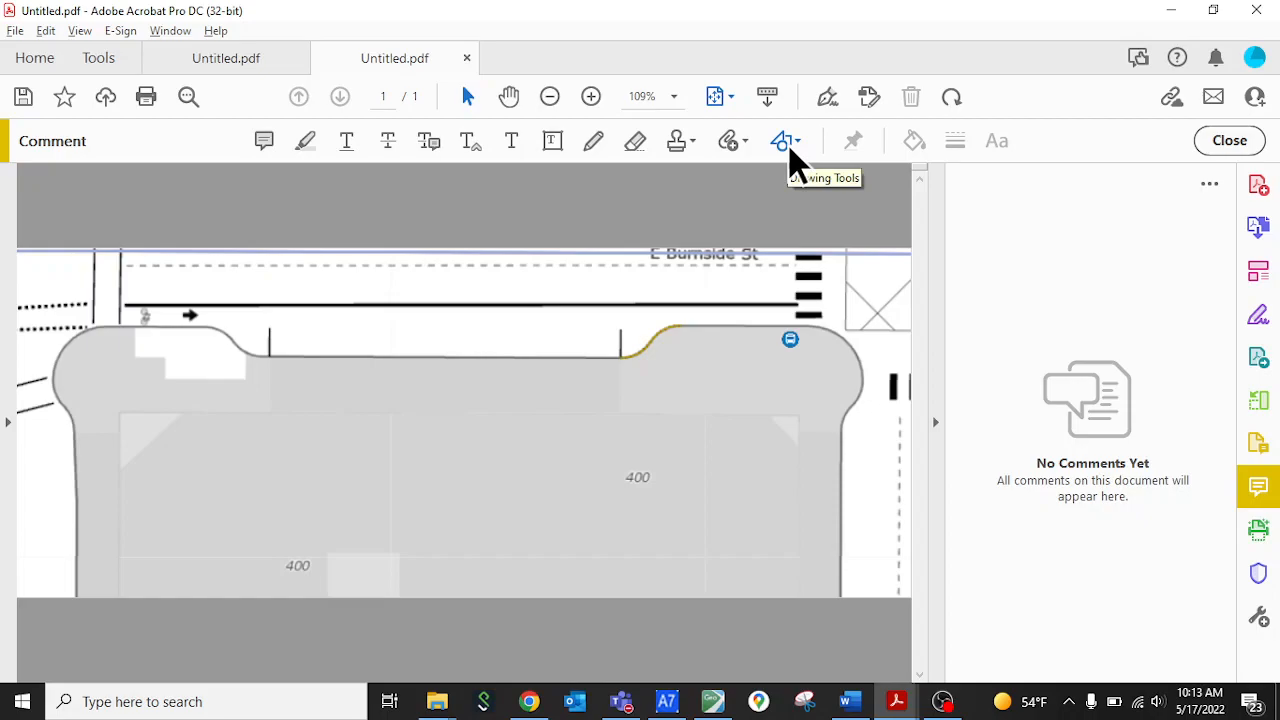
# Draw an orange rectangle over the E Burnside St sidewalk and stretch it across the full strip
pyautogui.click(780, 140)
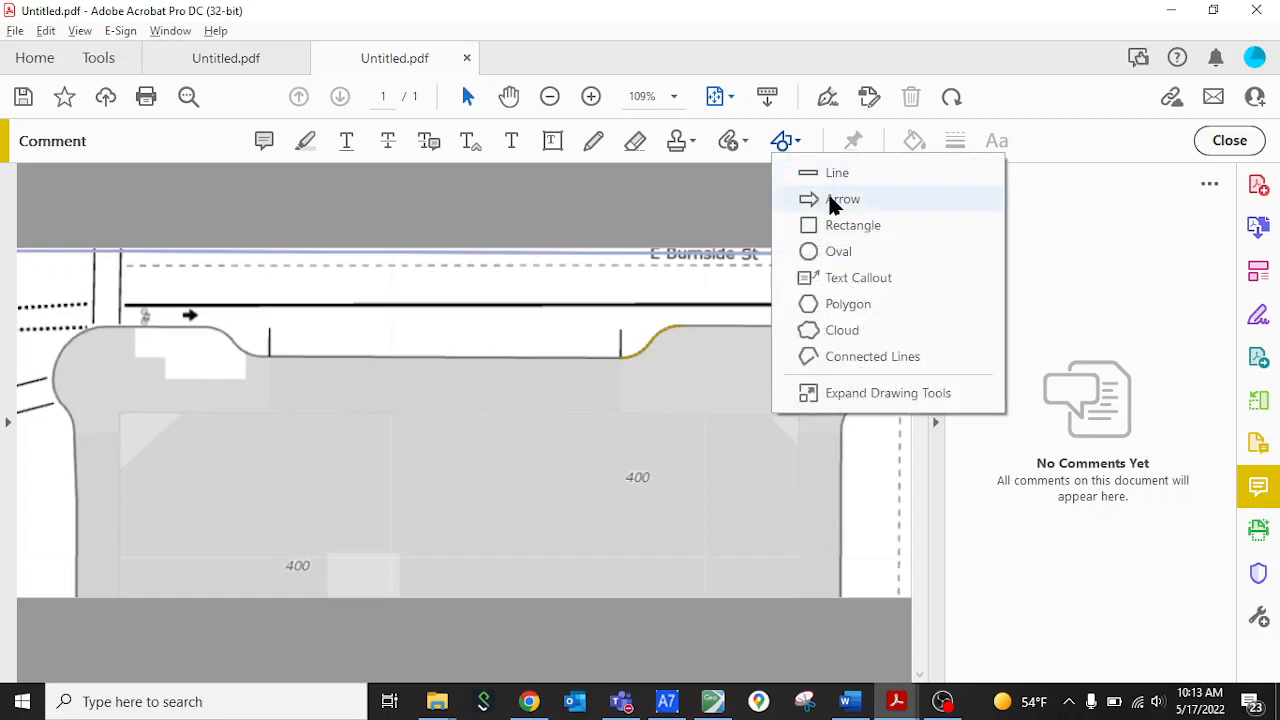
pyautogui.moveTo(832, 230)
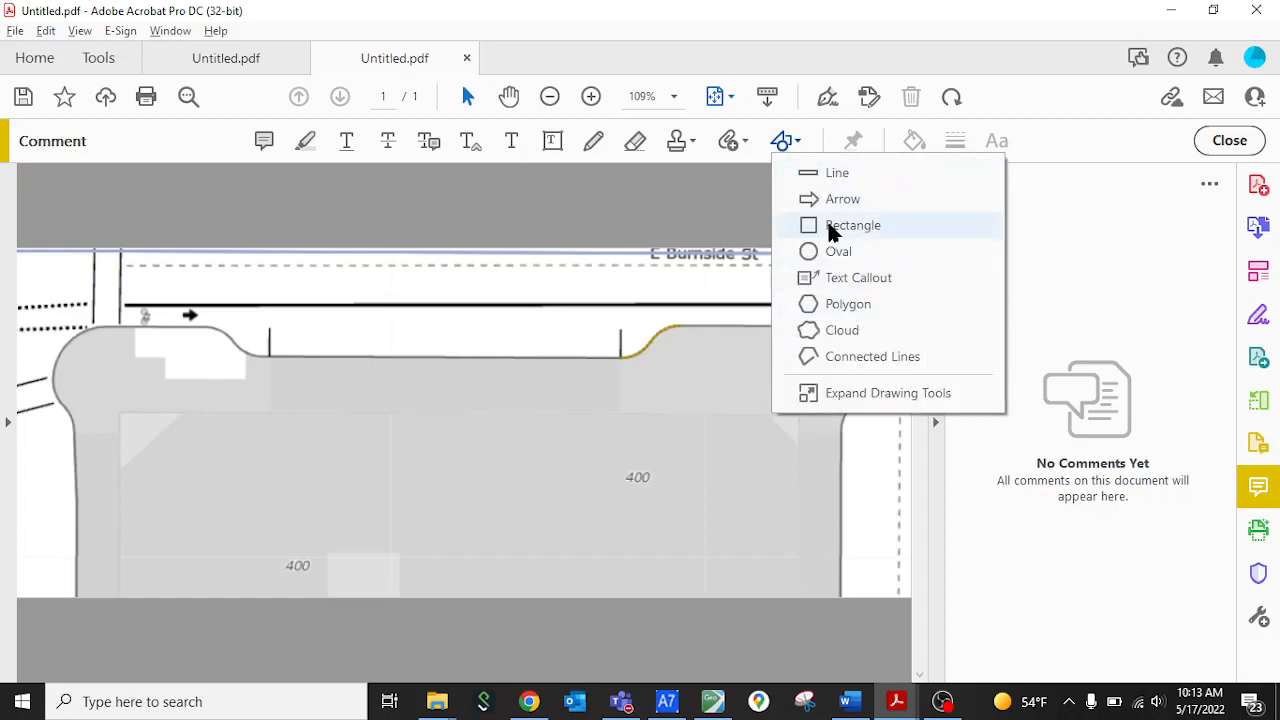
pyautogui.click(854, 224)
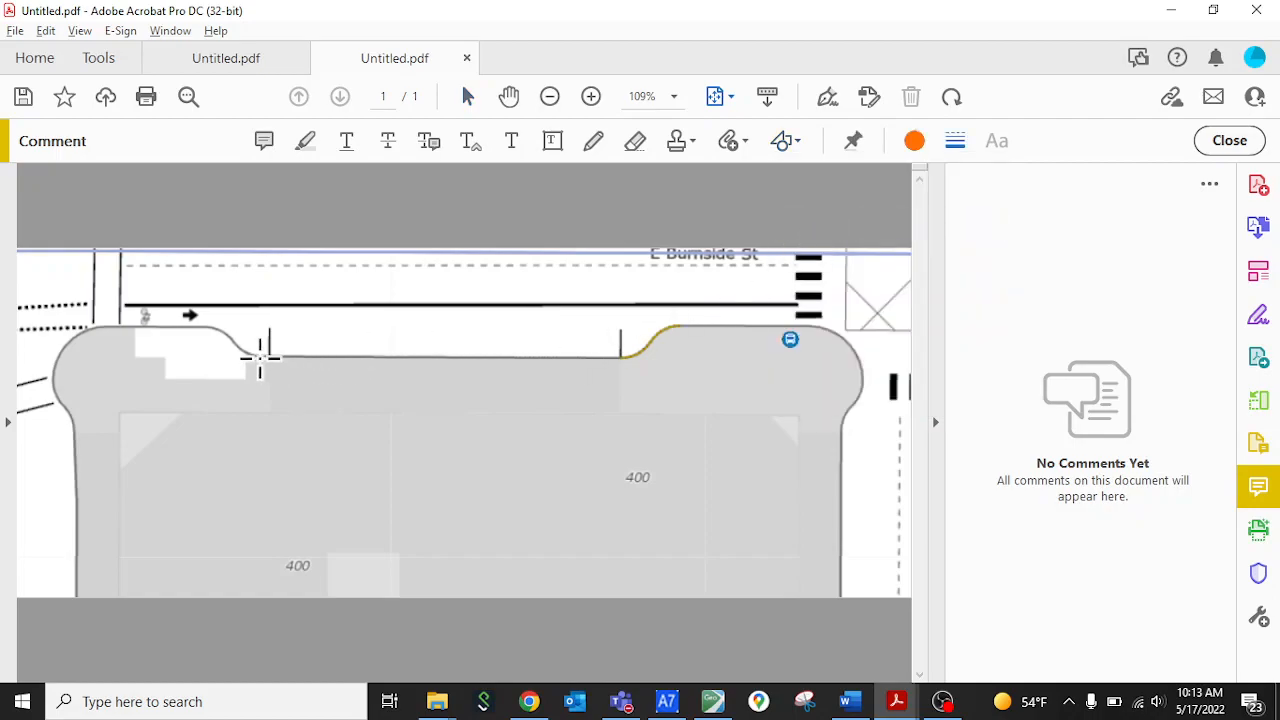
pyautogui.moveTo(270, 356); pyautogui.dragTo(516, 414)
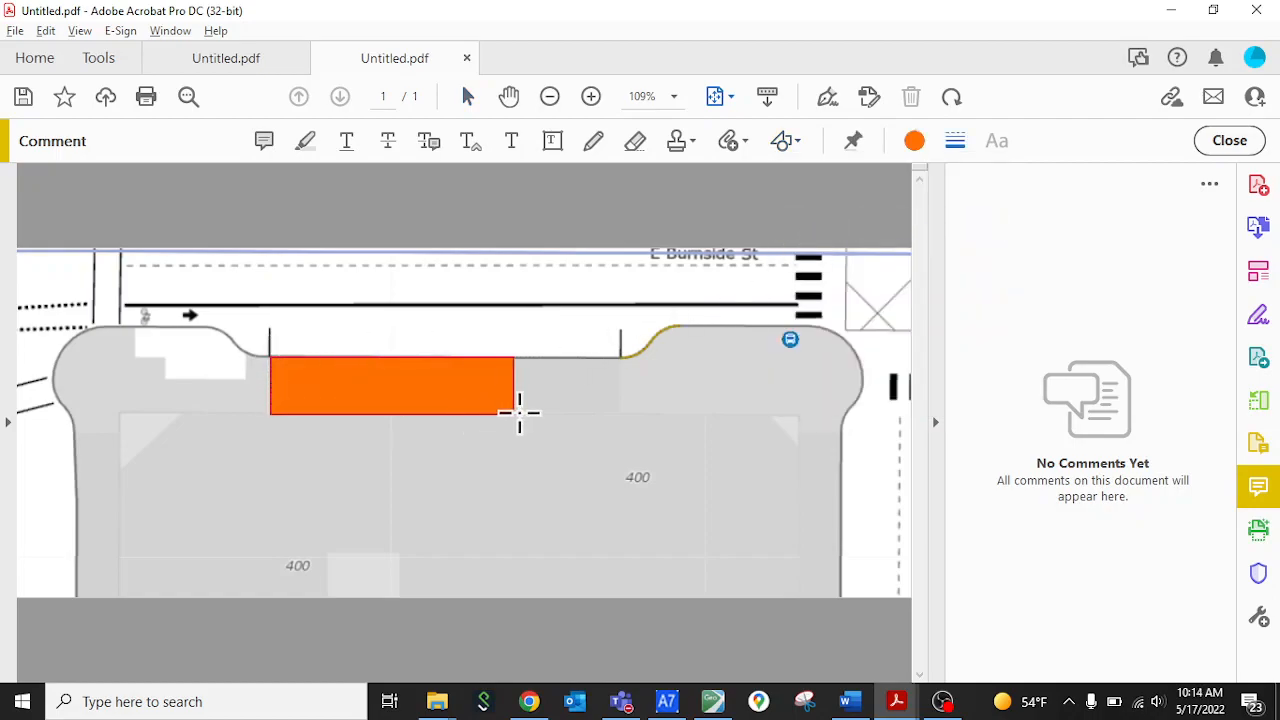
pyautogui.moveTo(512, 404); pyautogui.dragTo(620, 404)
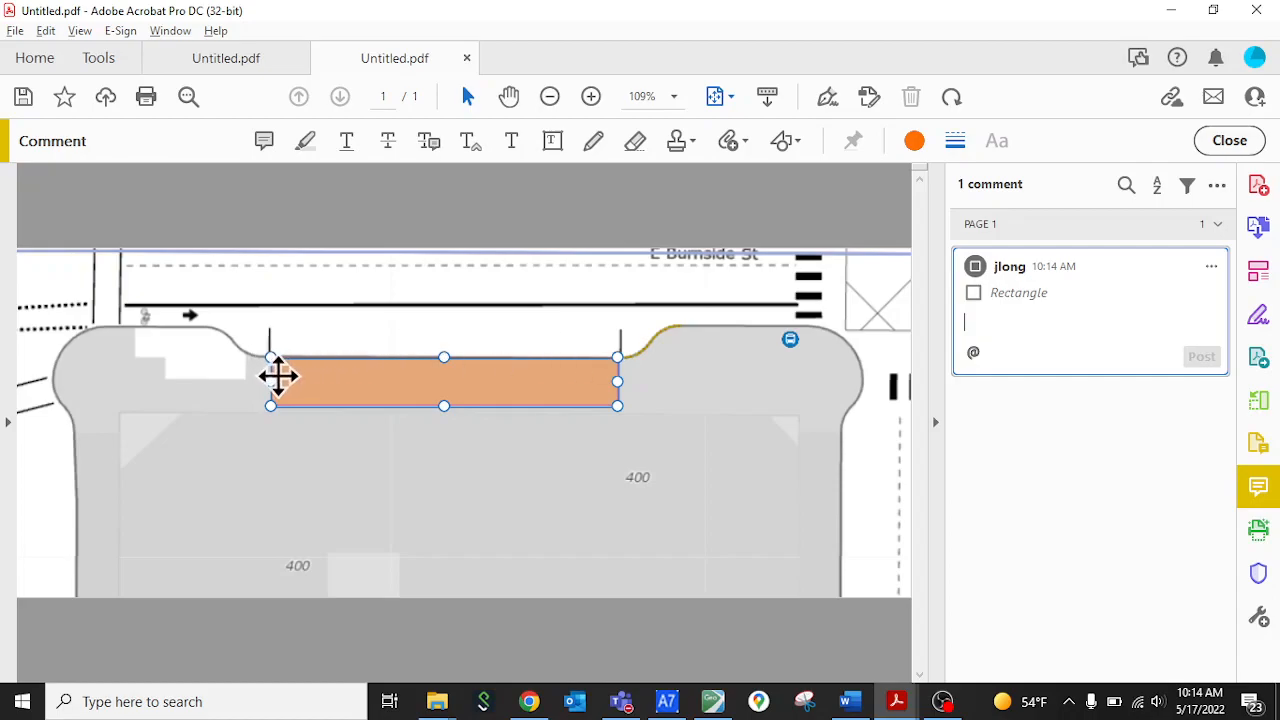
pyautogui.moveTo(618, 366)
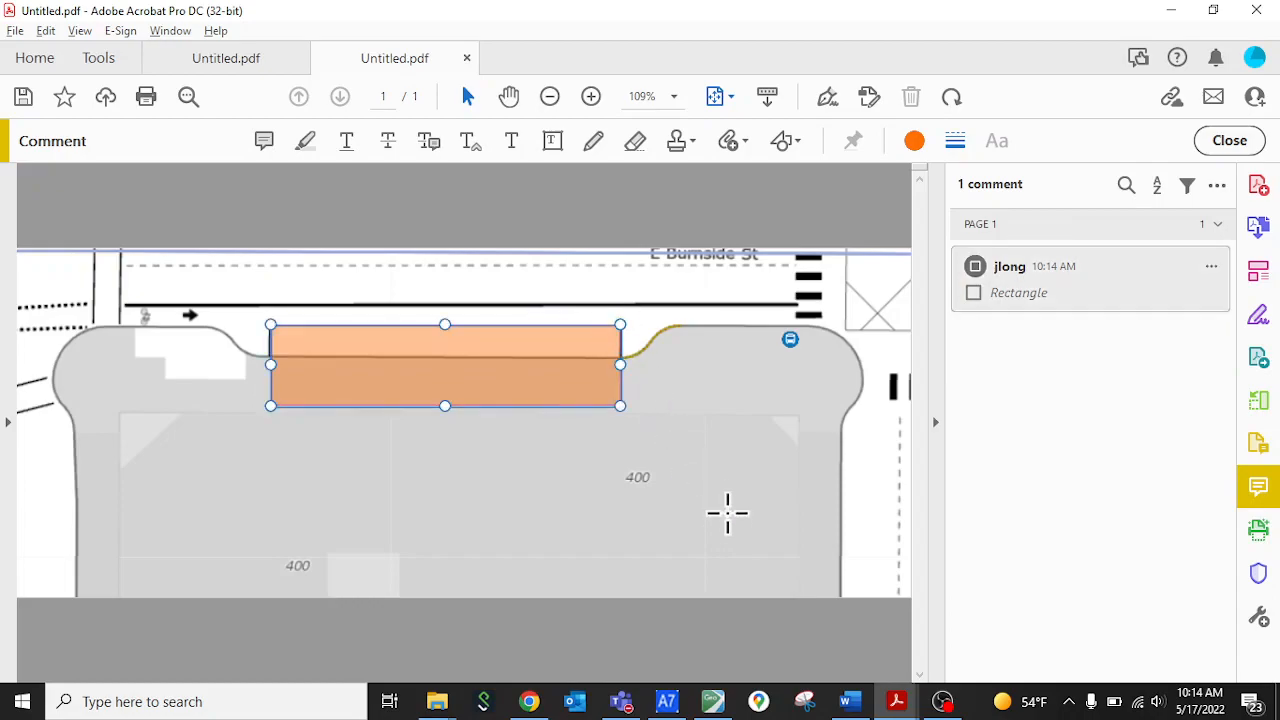
pyautogui.moveTo(620, 324)
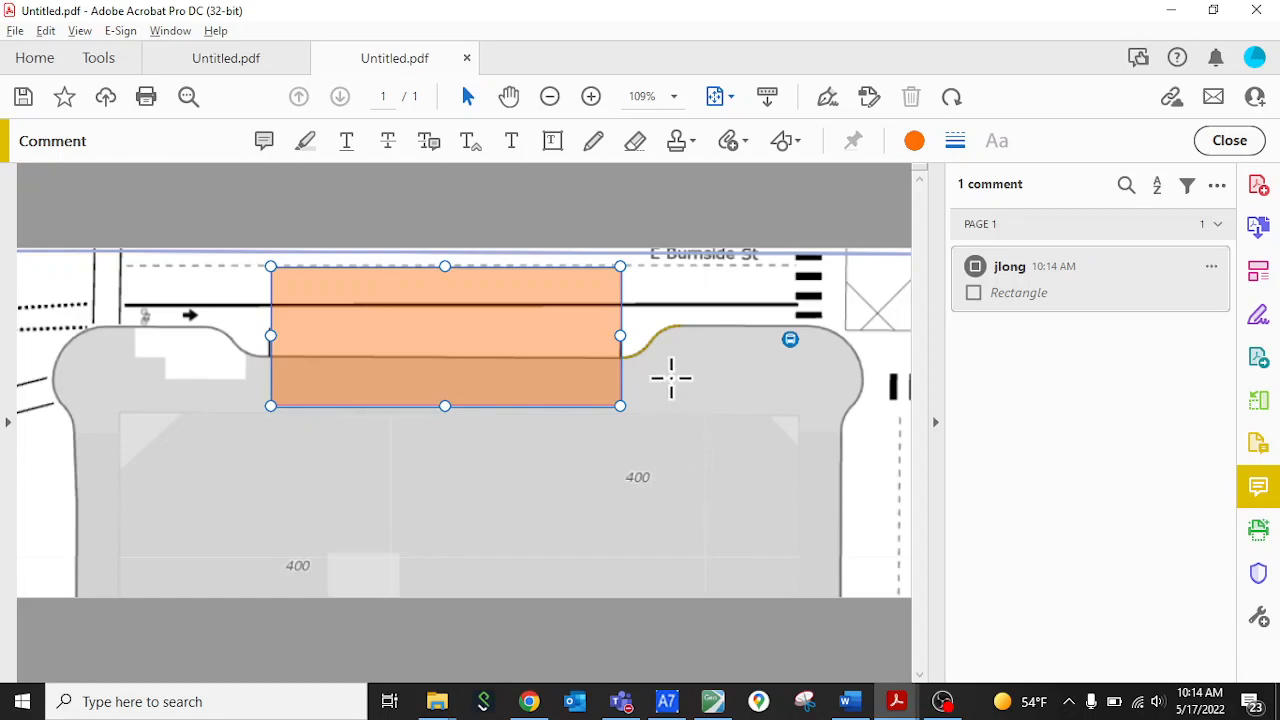
pyautogui.moveTo(620, 268)
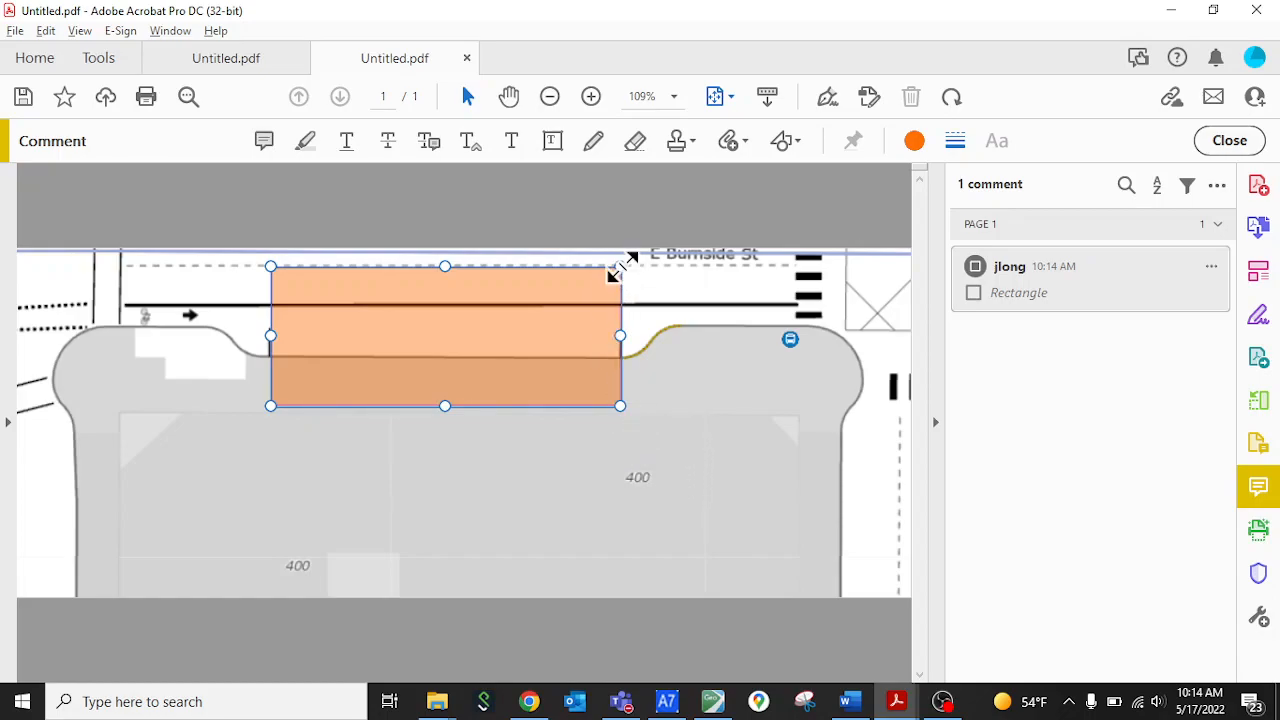
pyautogui.moveTo(618, 270)
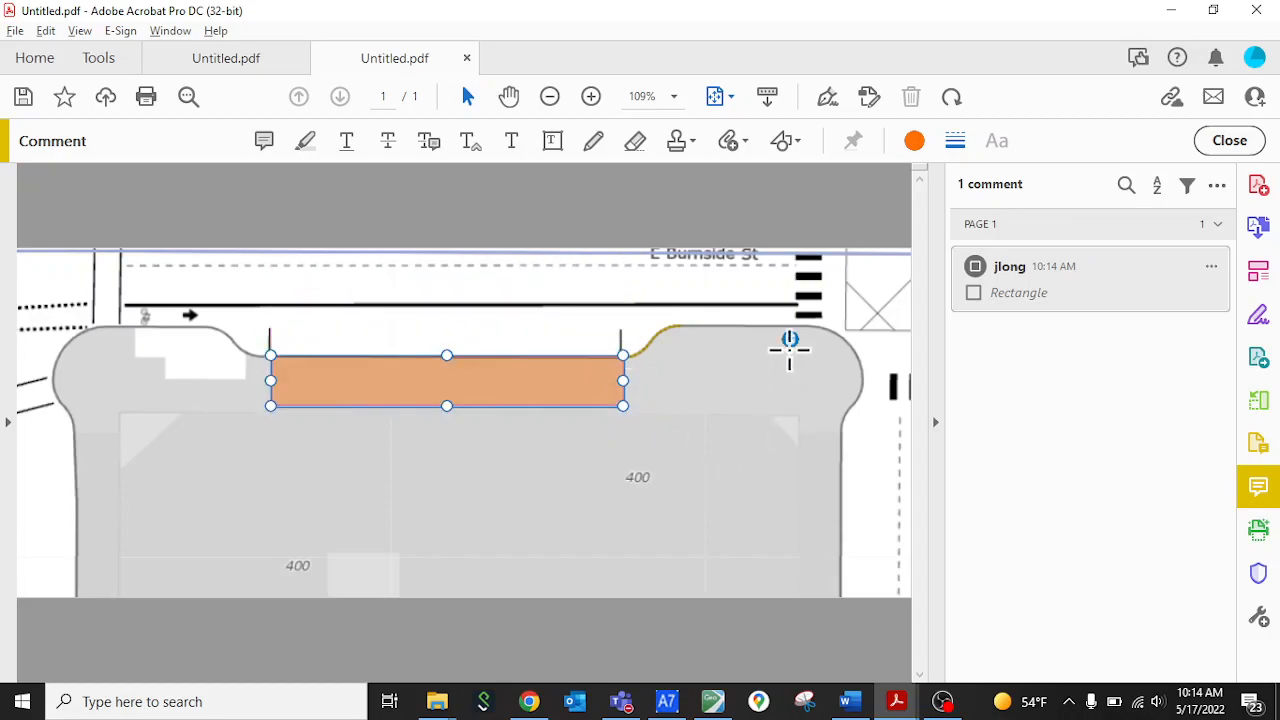
pyautogui.moveTo(680, 430)
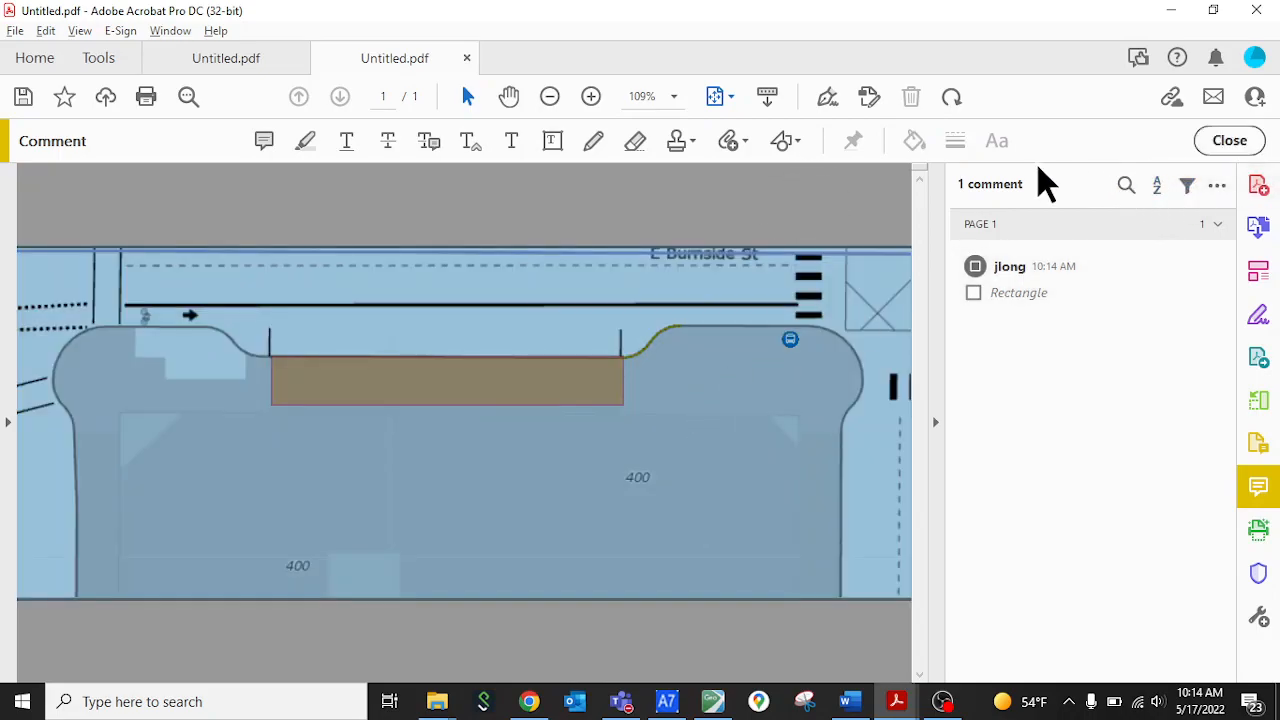
# Draw left- and right-pointing red arrows beneath the orange rectangle spanning its width
pyautogui.click(590, 96)
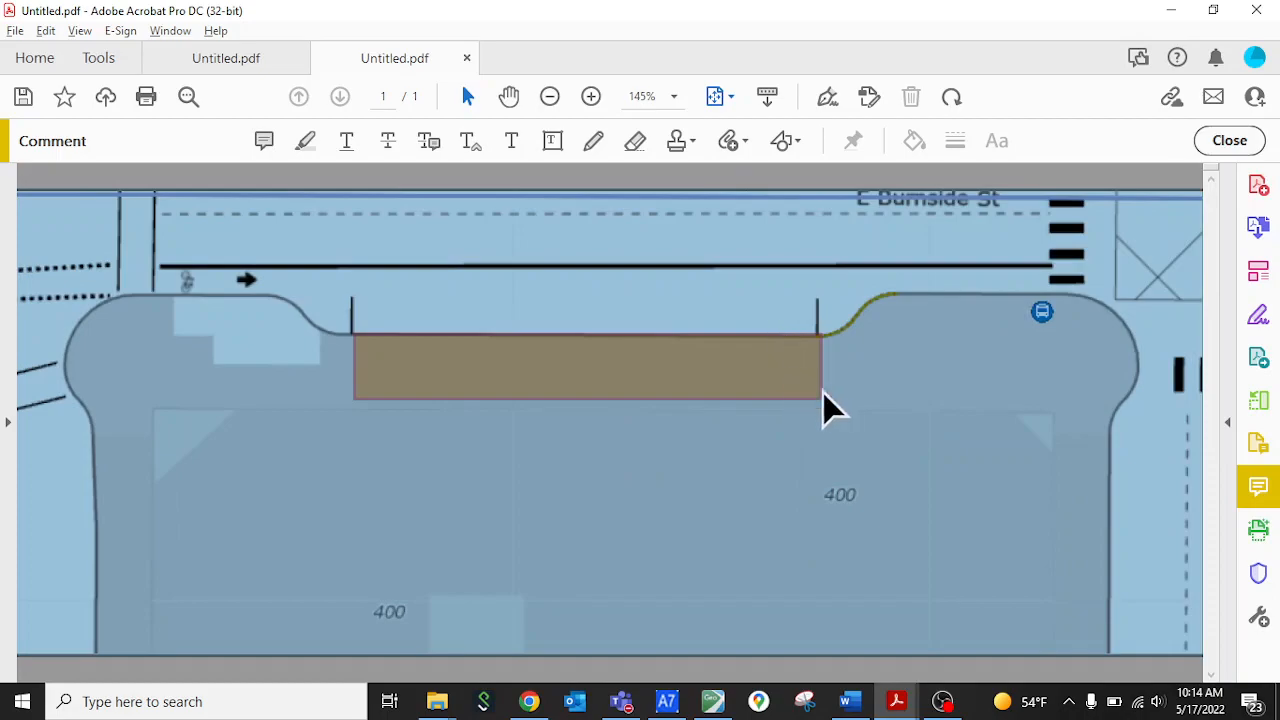
pyautogui.click(784, 140)
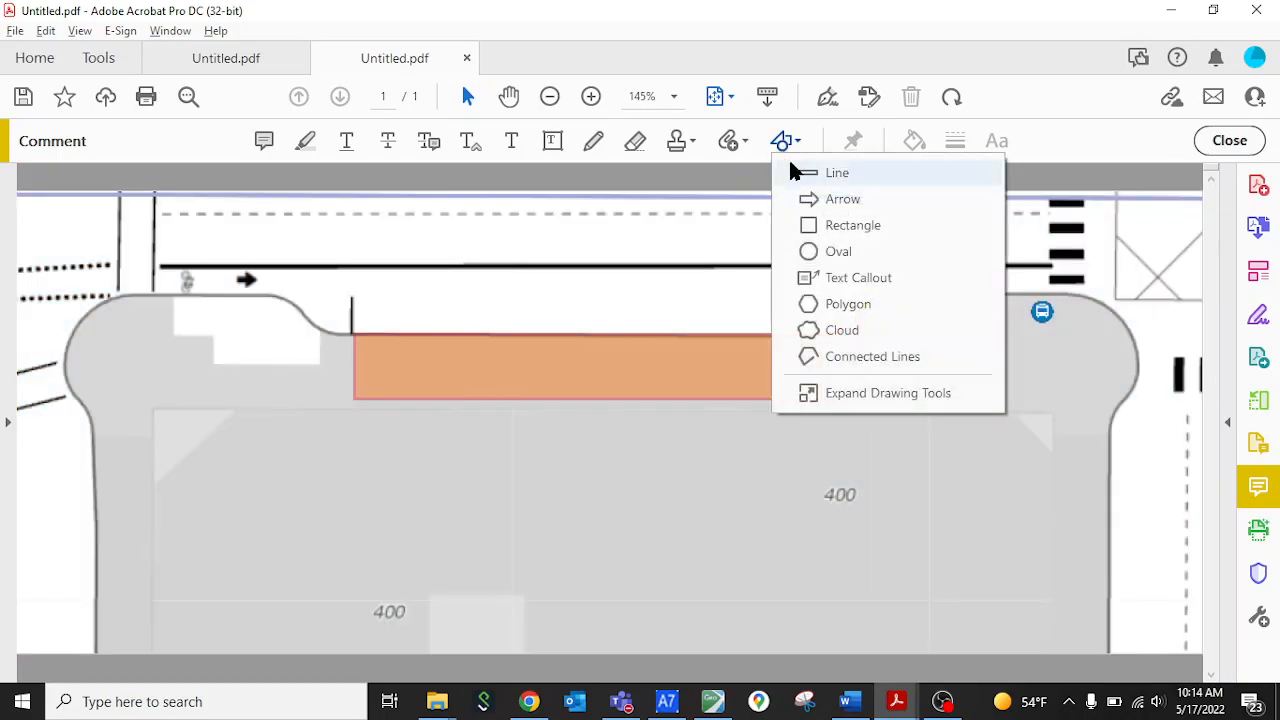
pyautogui.moveTo(820, 200)
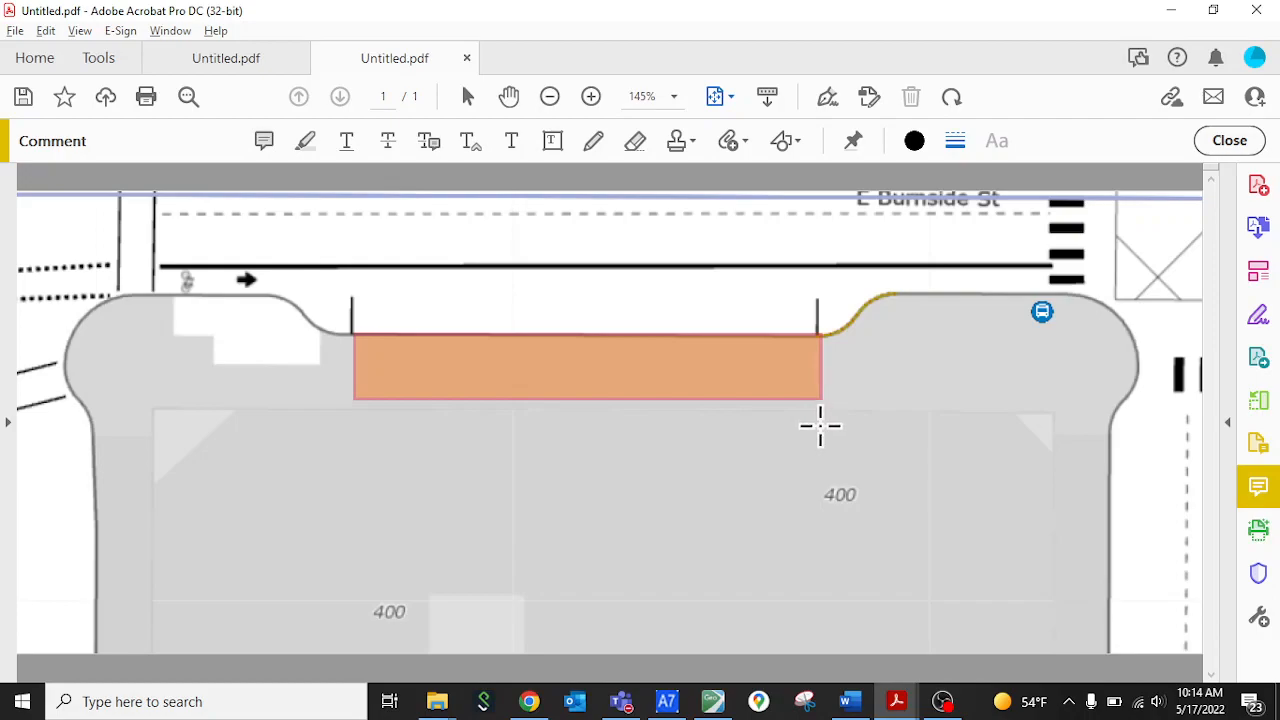
pyautogui.moveTo(820, 428); pyautogui.dragTo(650, 428)
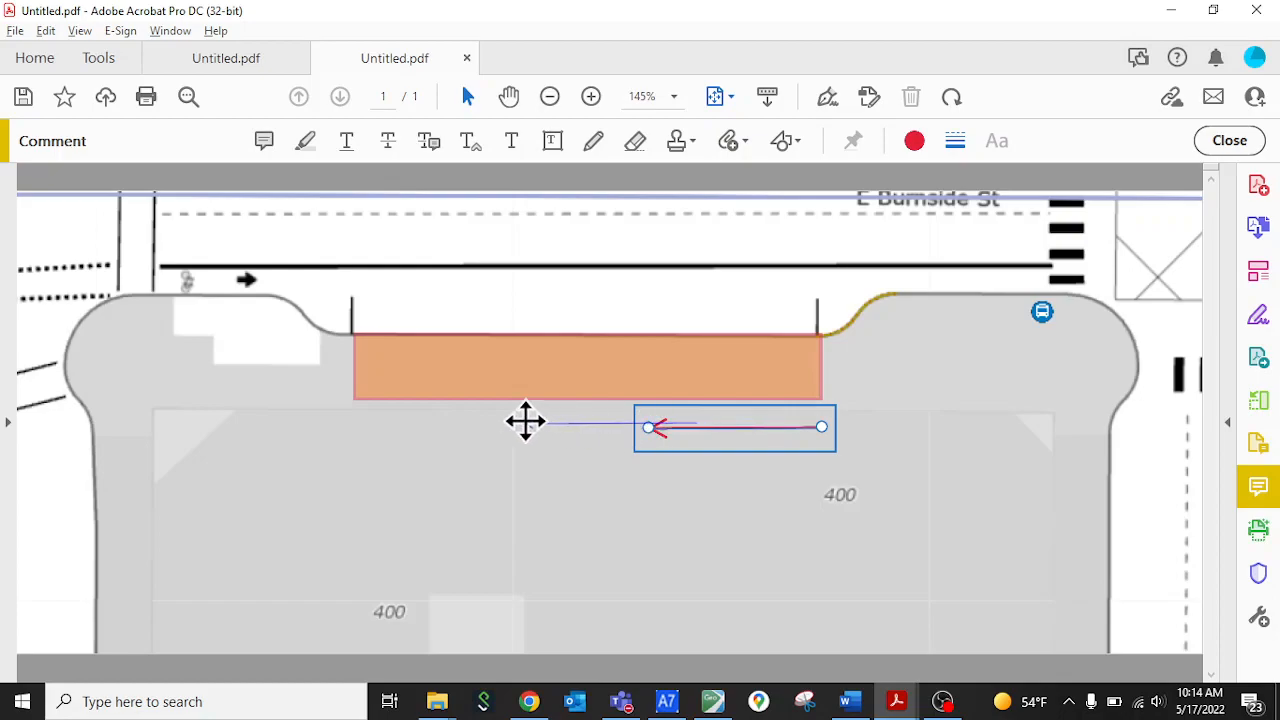
pyautogui.moveTo(736, 428); pyautogui.dragTo(440, 432)
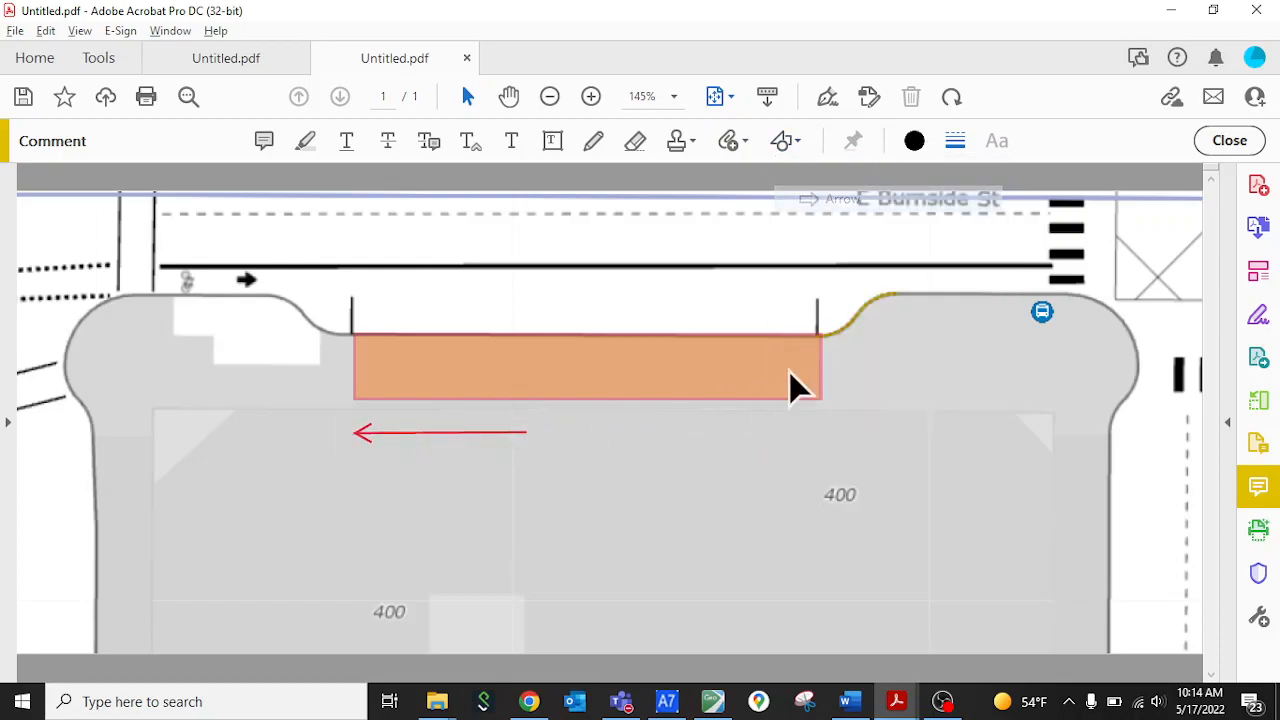
pyautogui.moveTo(820, 428); pyautogui.dragTo(716, 428)
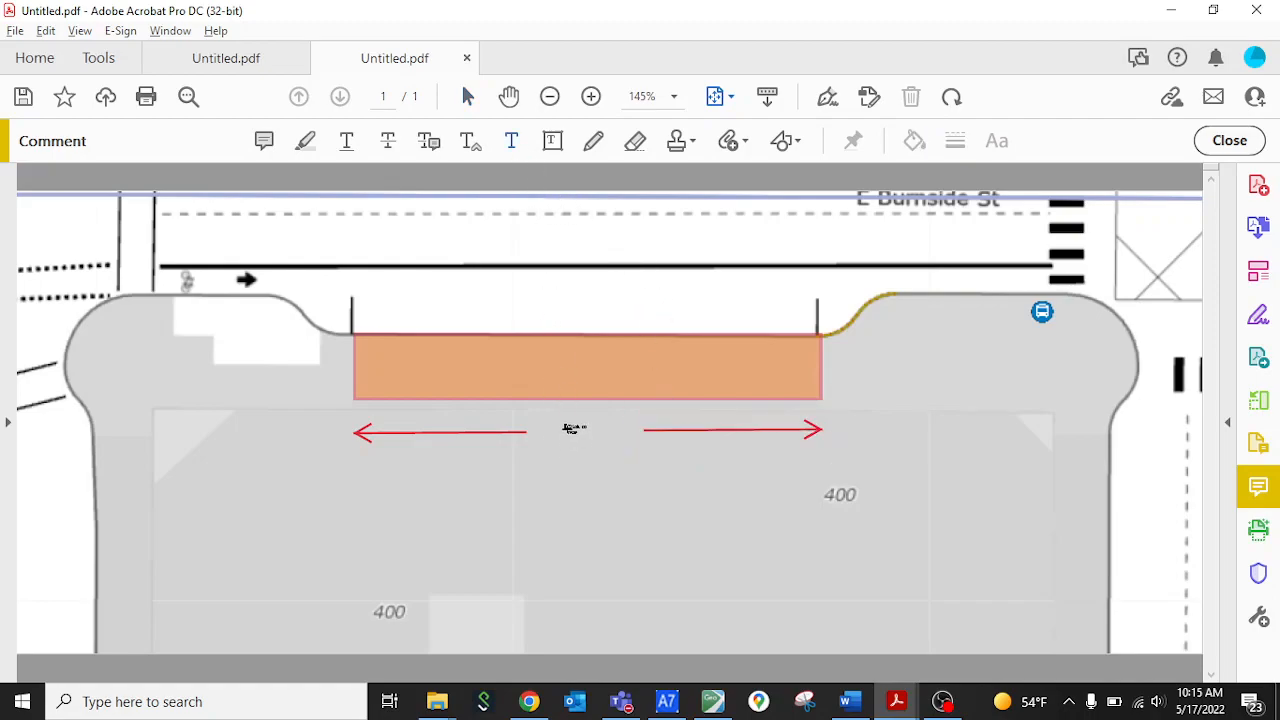
# Add a '60ft' text comment between the two red arrows
pyautogui.click(996, 140)
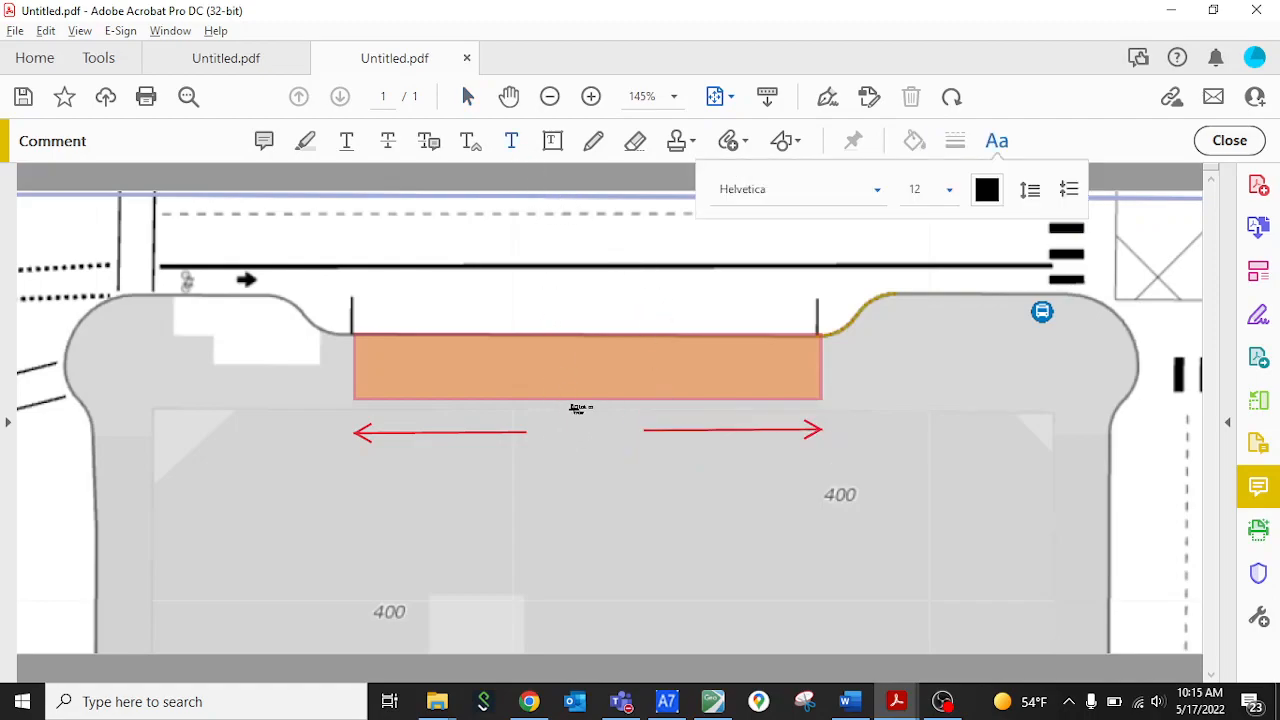
pyautogui.write('60ft')
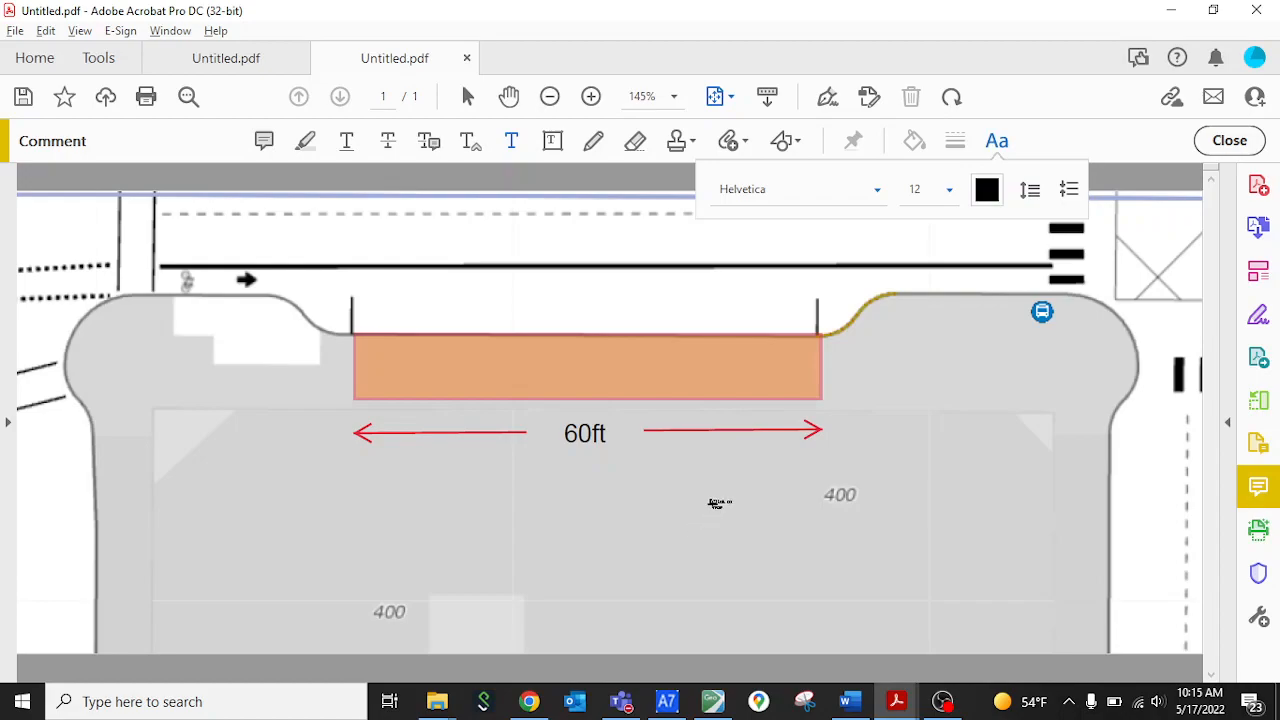
pyautogui.click(996, 140)
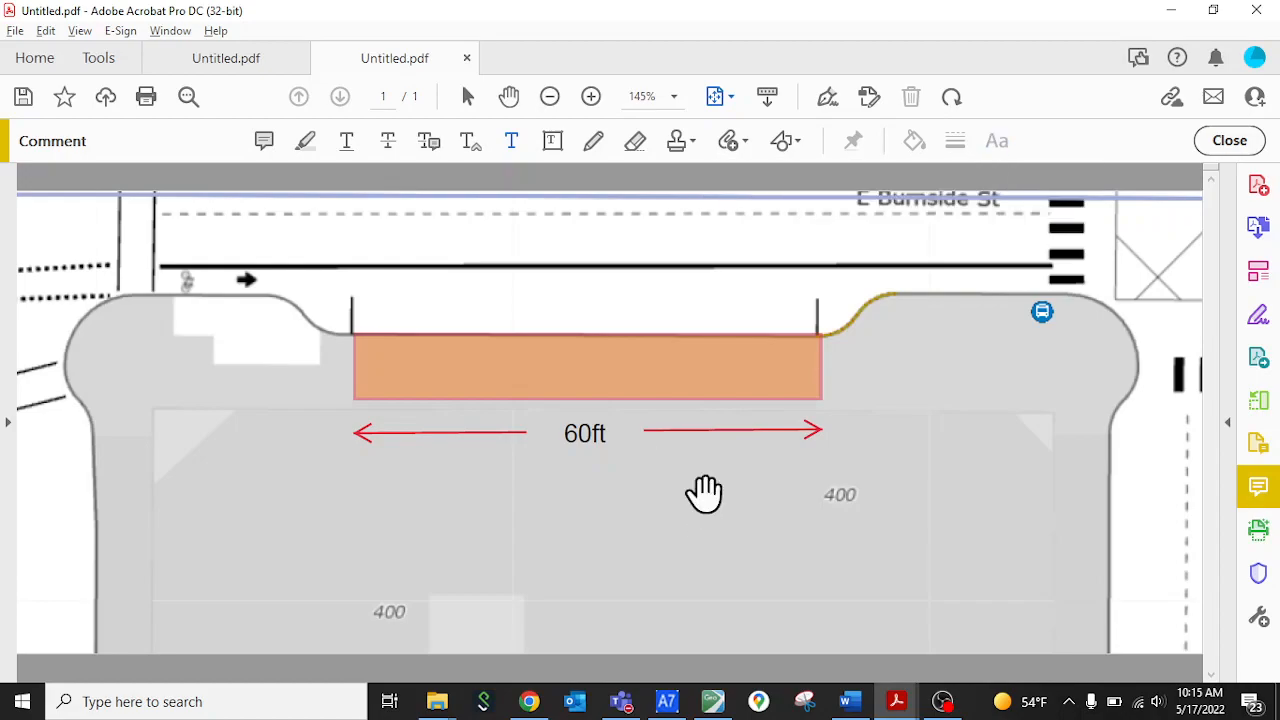
pyautogui.moveTo(576, 390)
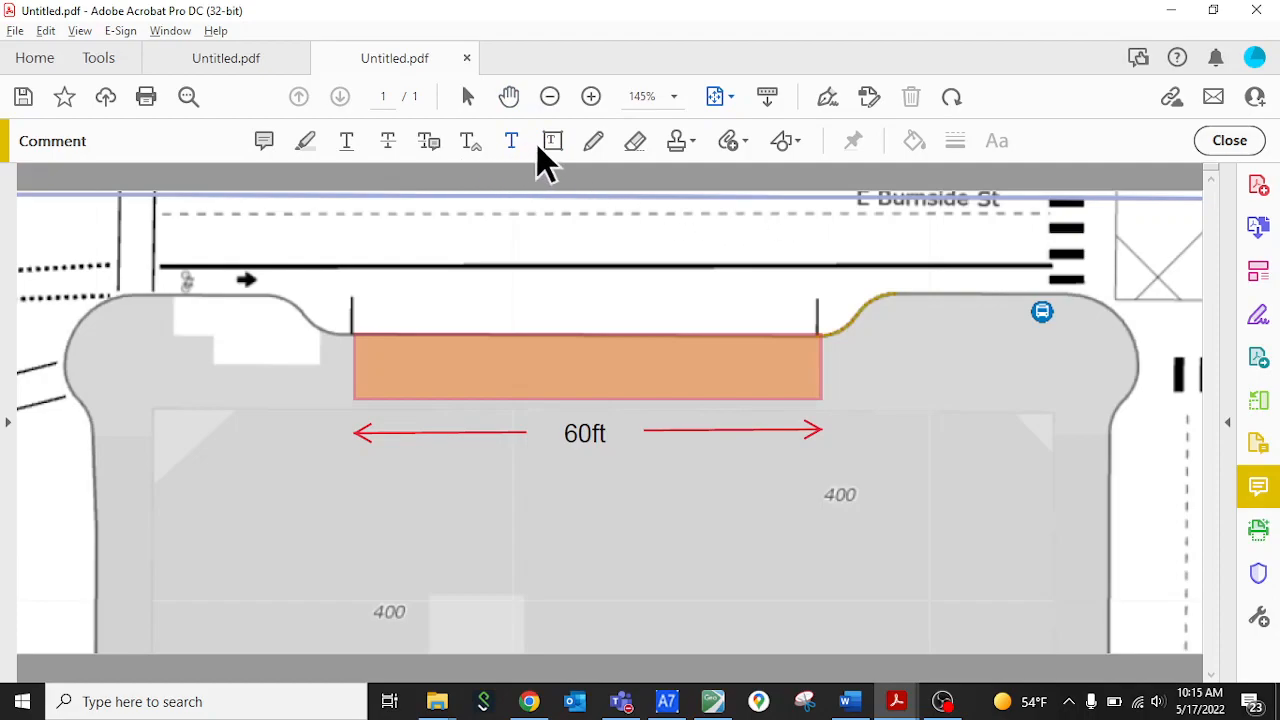
pyautogui.moveTo(552, 140)
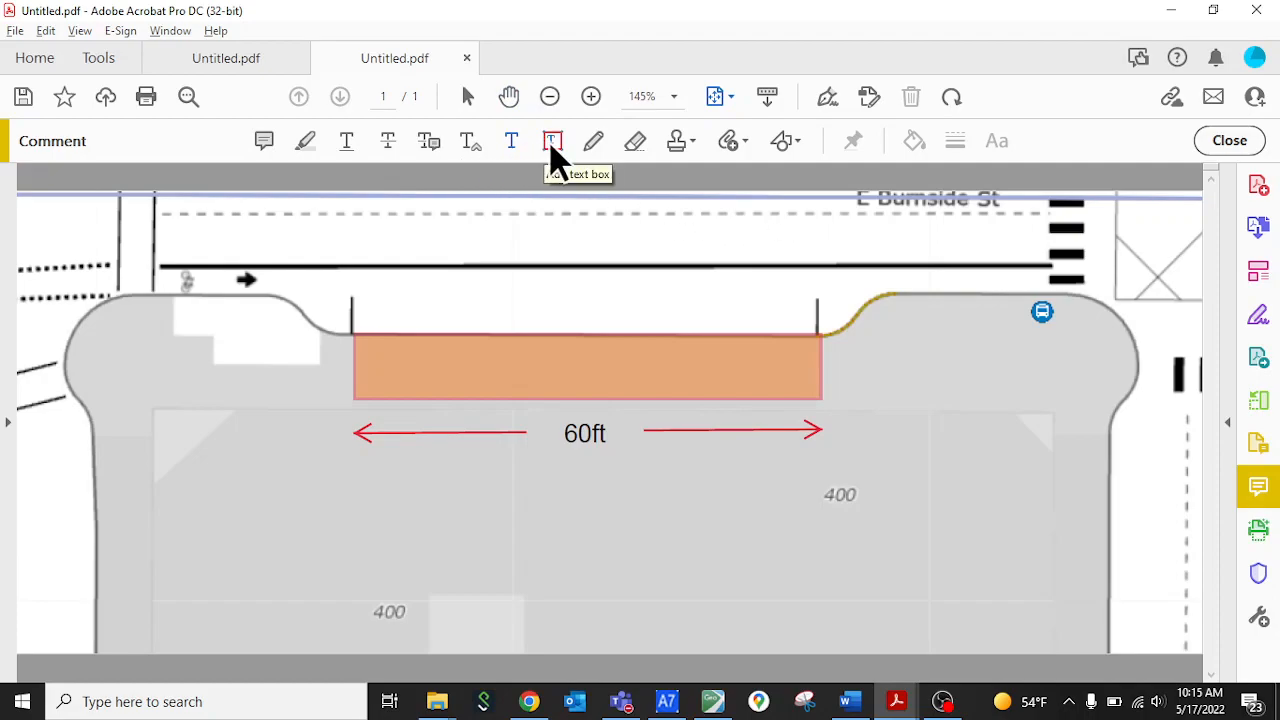
# Draw an empty bordered text box in the lower left, then begin the north arrow marked N
pyautogui.click(552, 140)
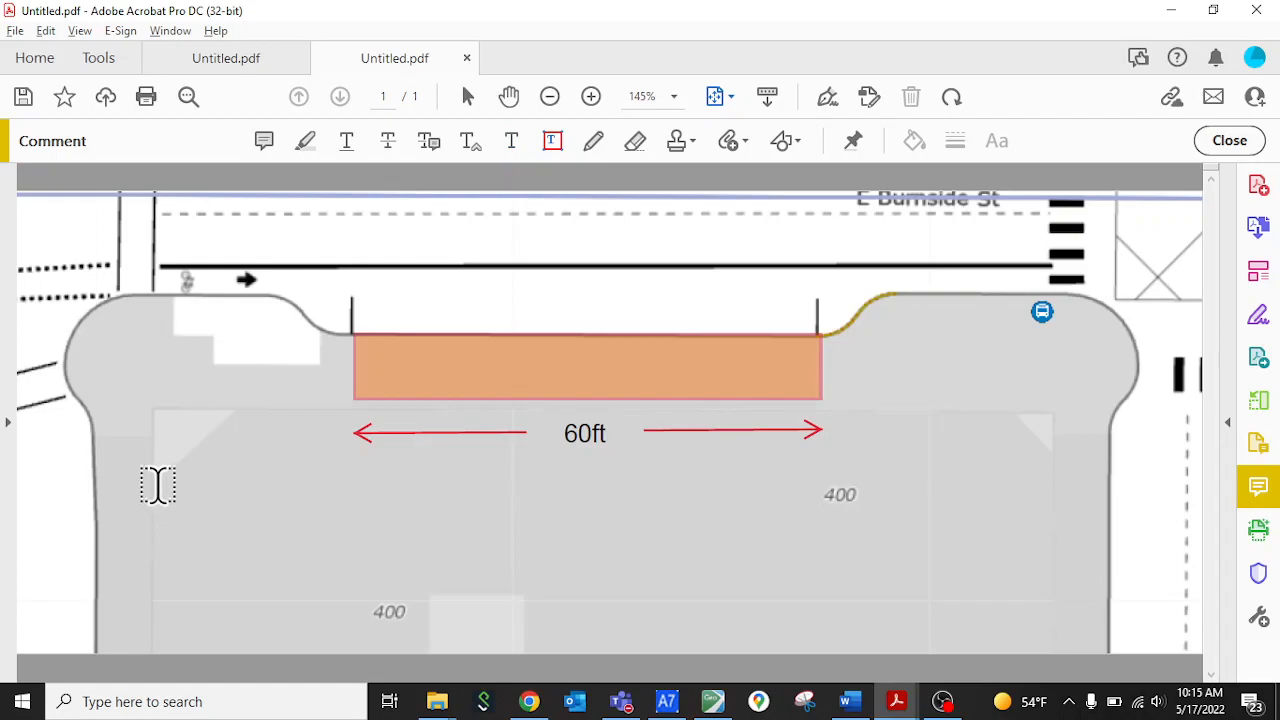
pyautogui.moveTo(156, 486); pyautogui.dragTo(344, 630)
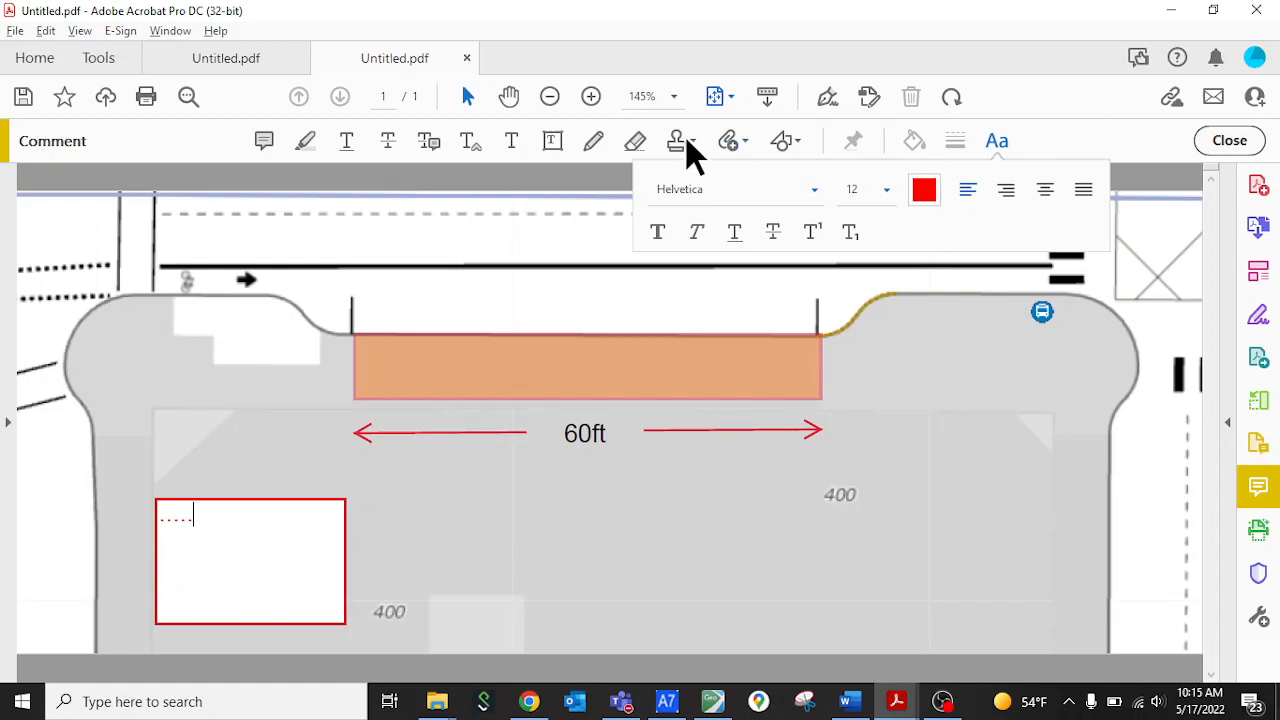
pyautogui.moveTo(784, 140)
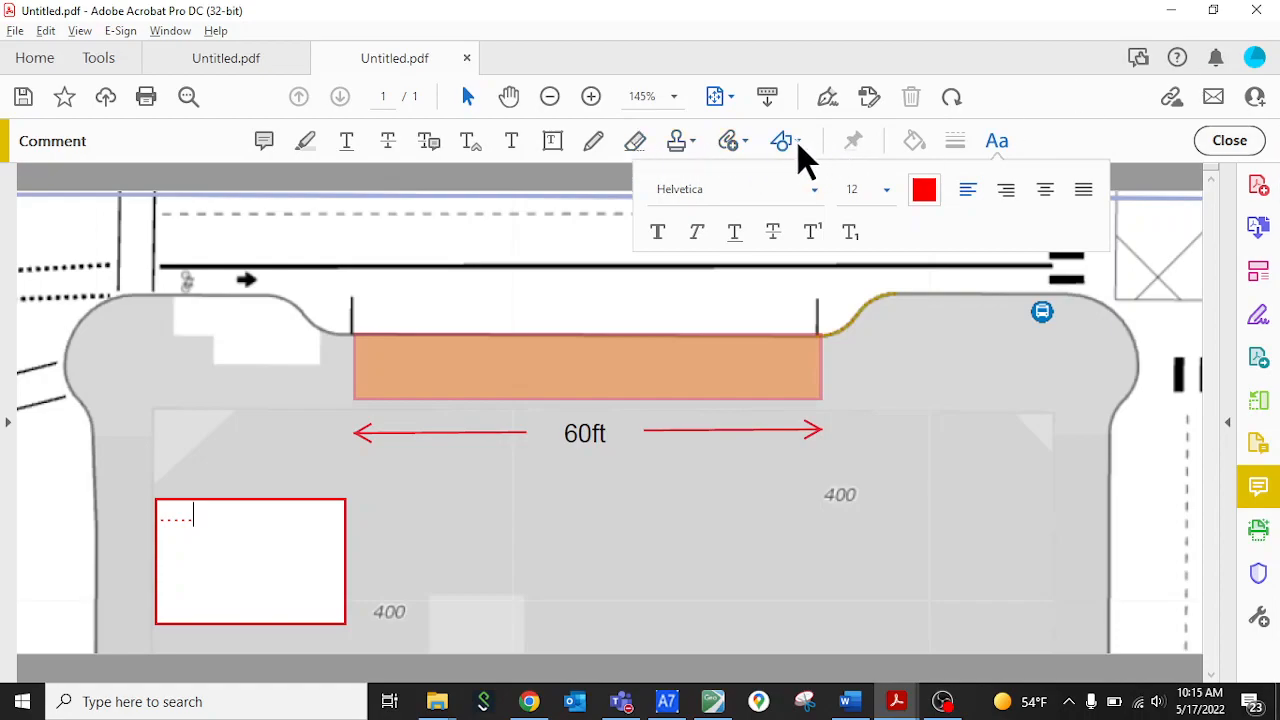
pyautogui.click(784, 140)
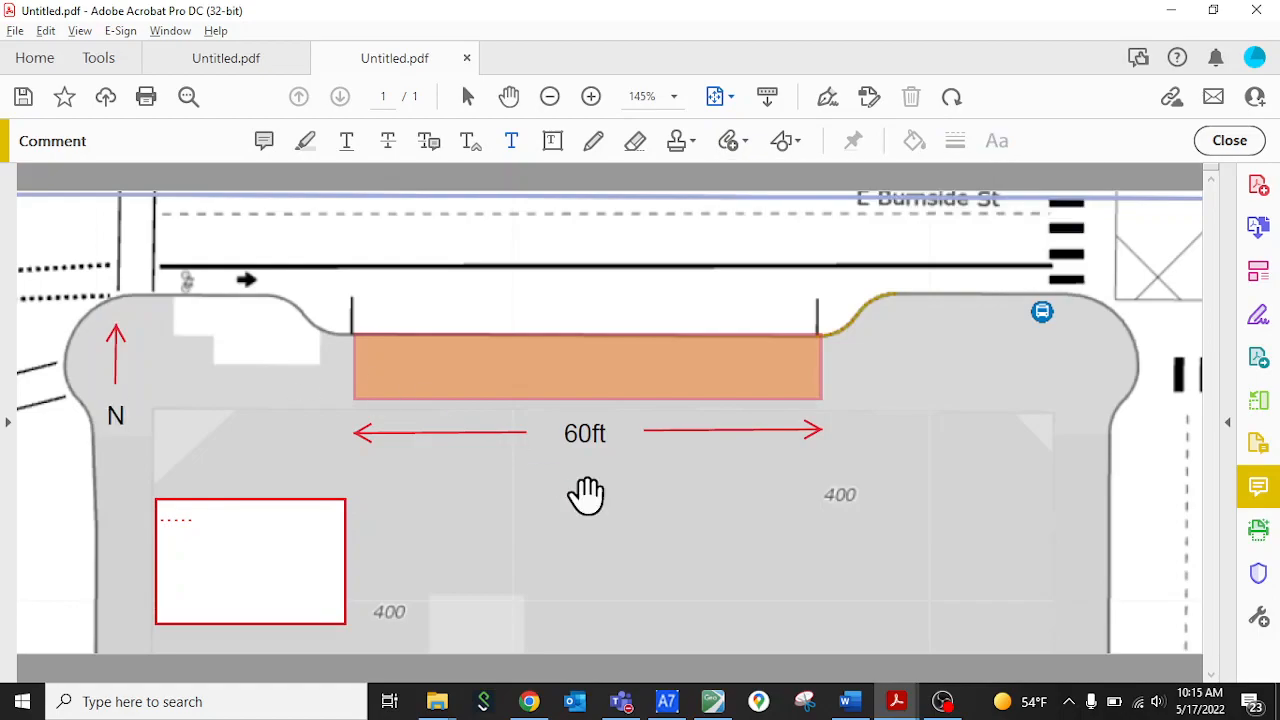
pyautogui.moveTo(652, 540)
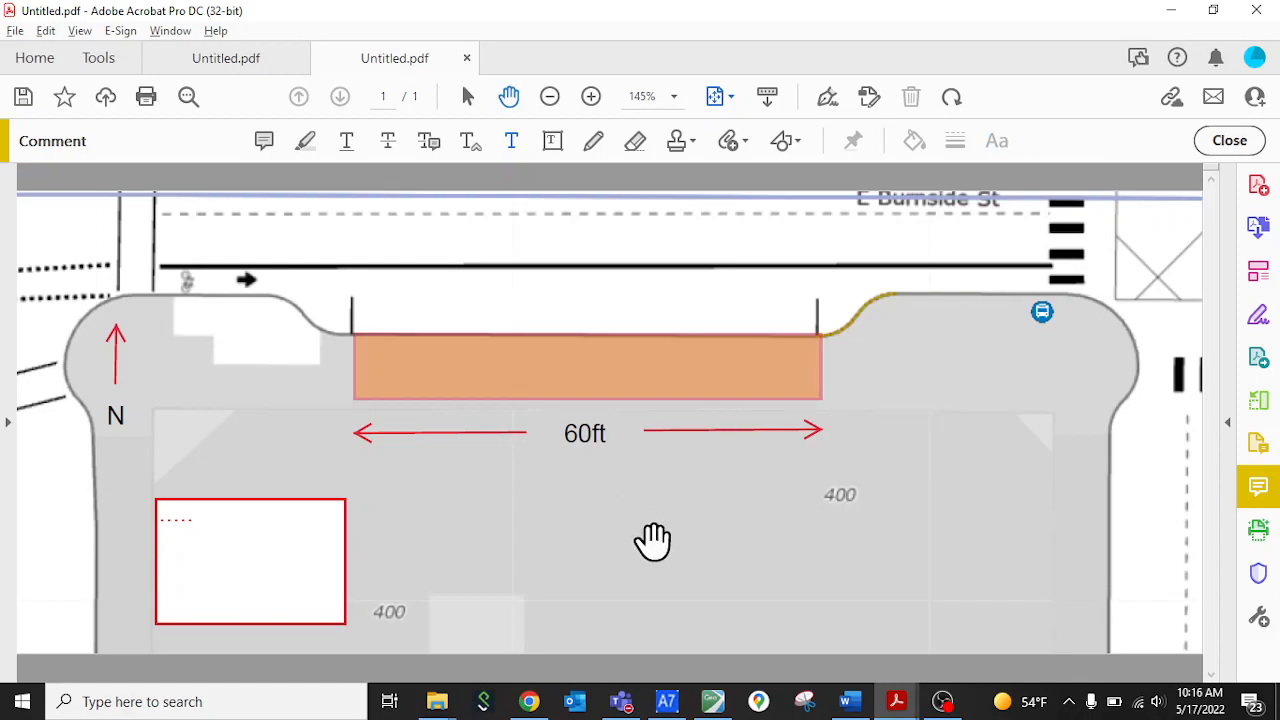
pyautogui.moveTo(680, 168)
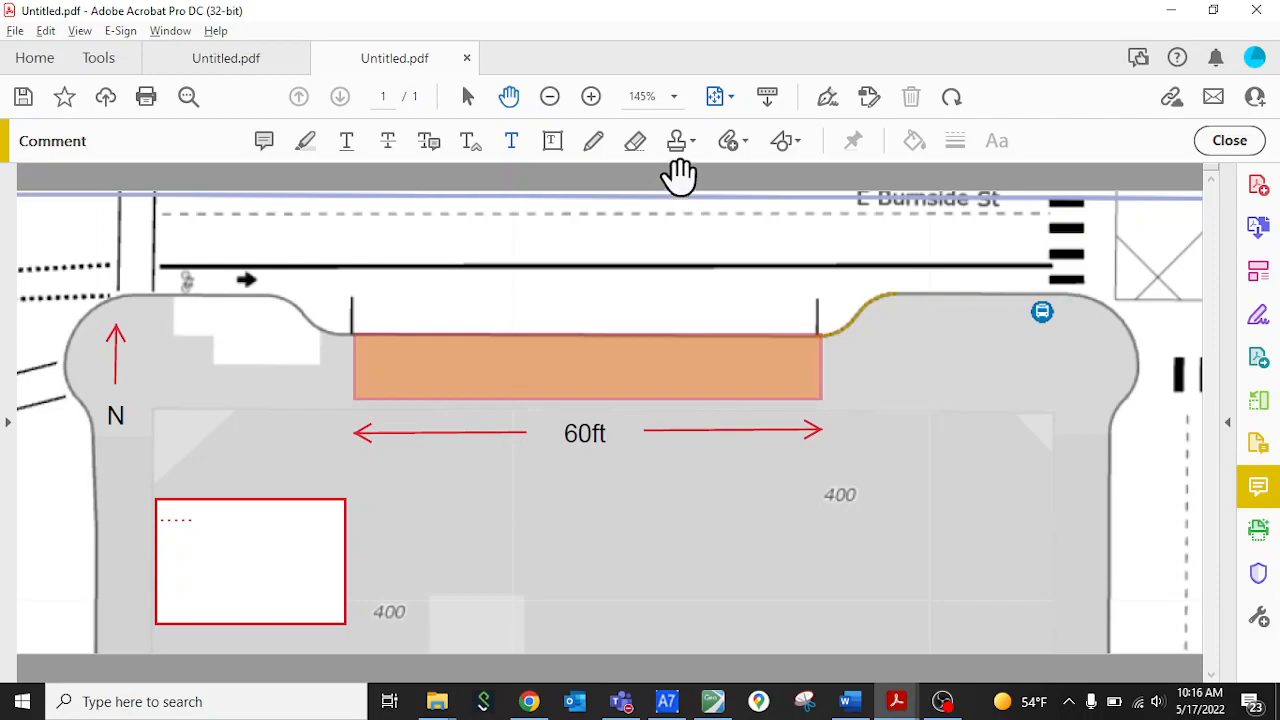
pyautogui.moveTo(676, 140)
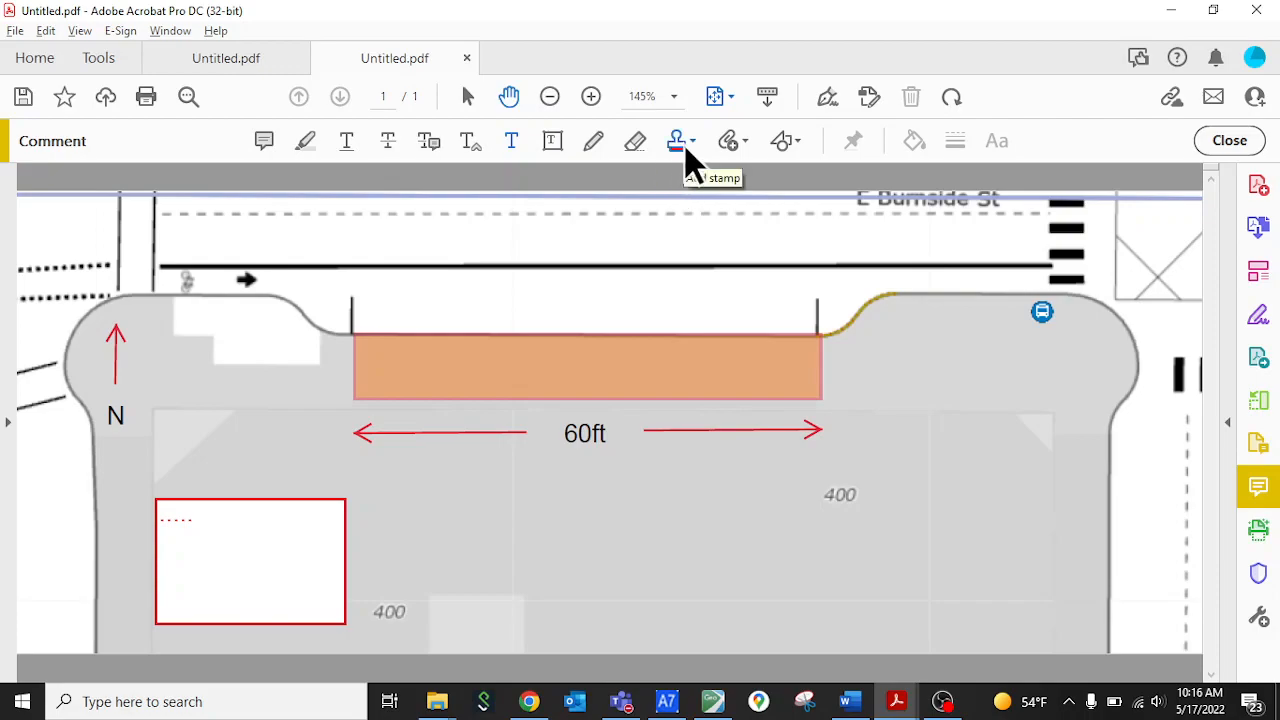
pyautogui.moveTo(784, 150)
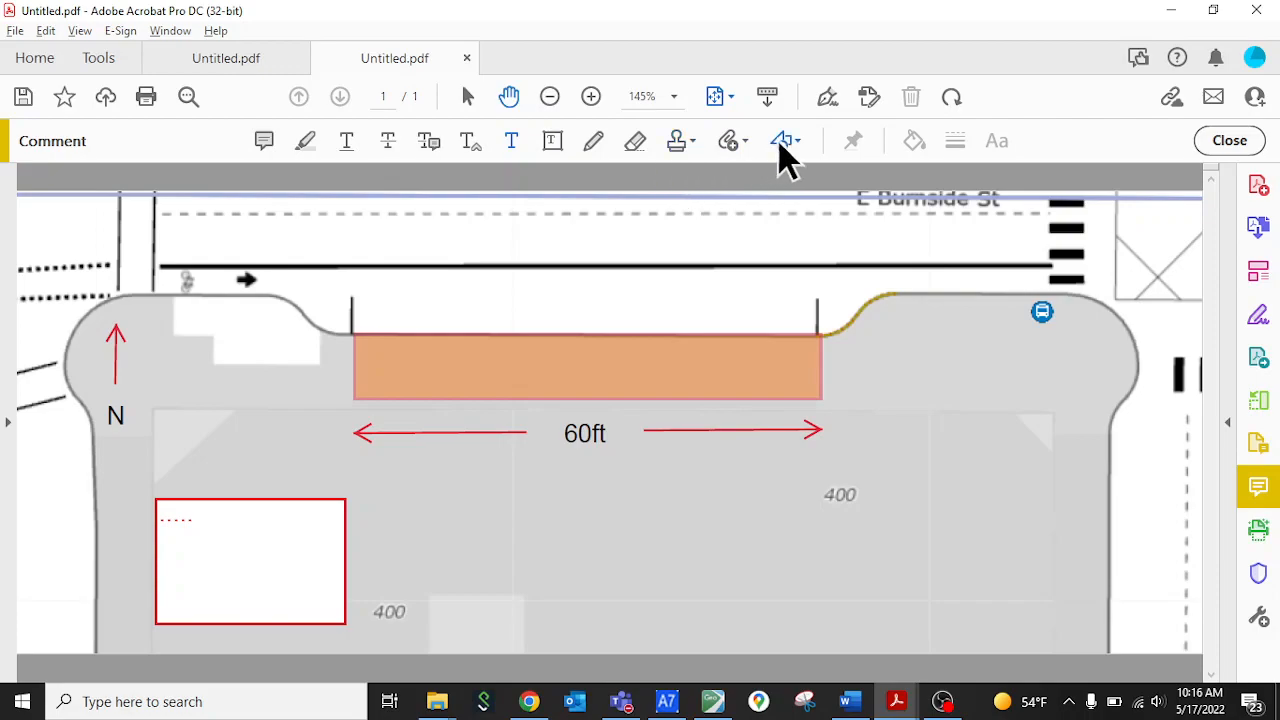
pyautogui.moveTo(784, 140)
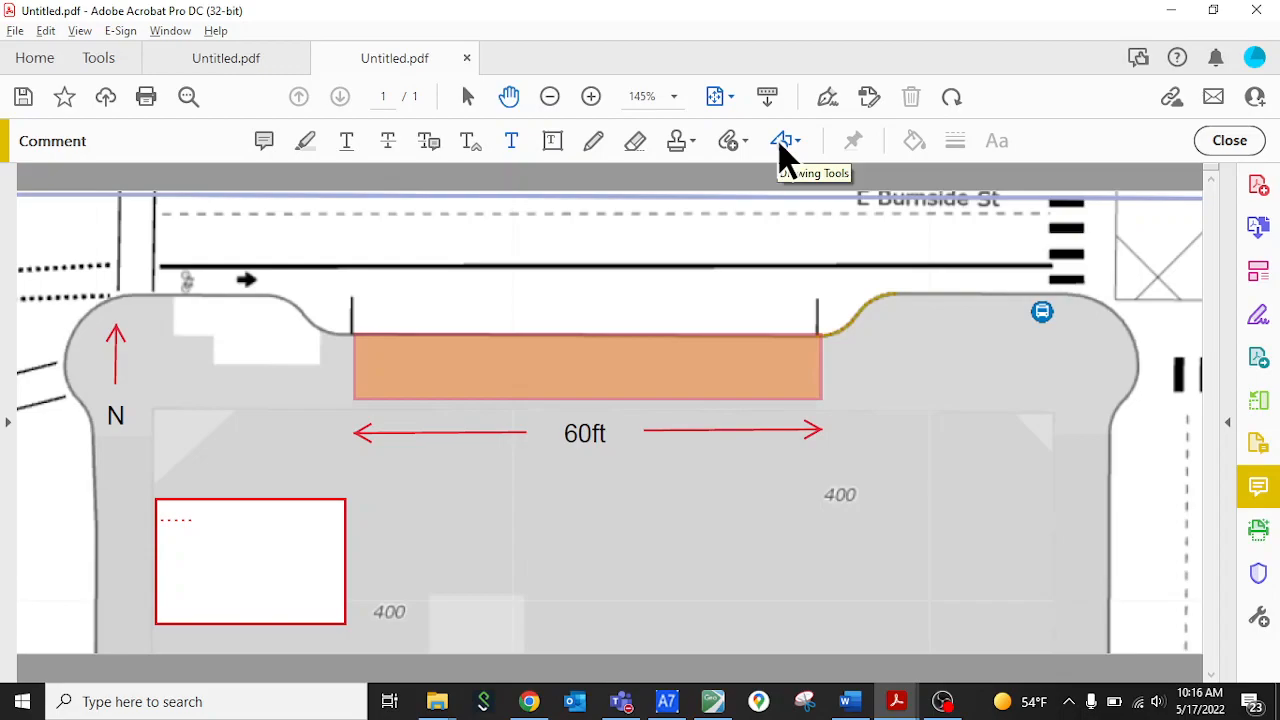
# Draw vertical red arrows at the rectangle's right end labeled '12ft' and reposition the label
pyautogui.click(784, 140)
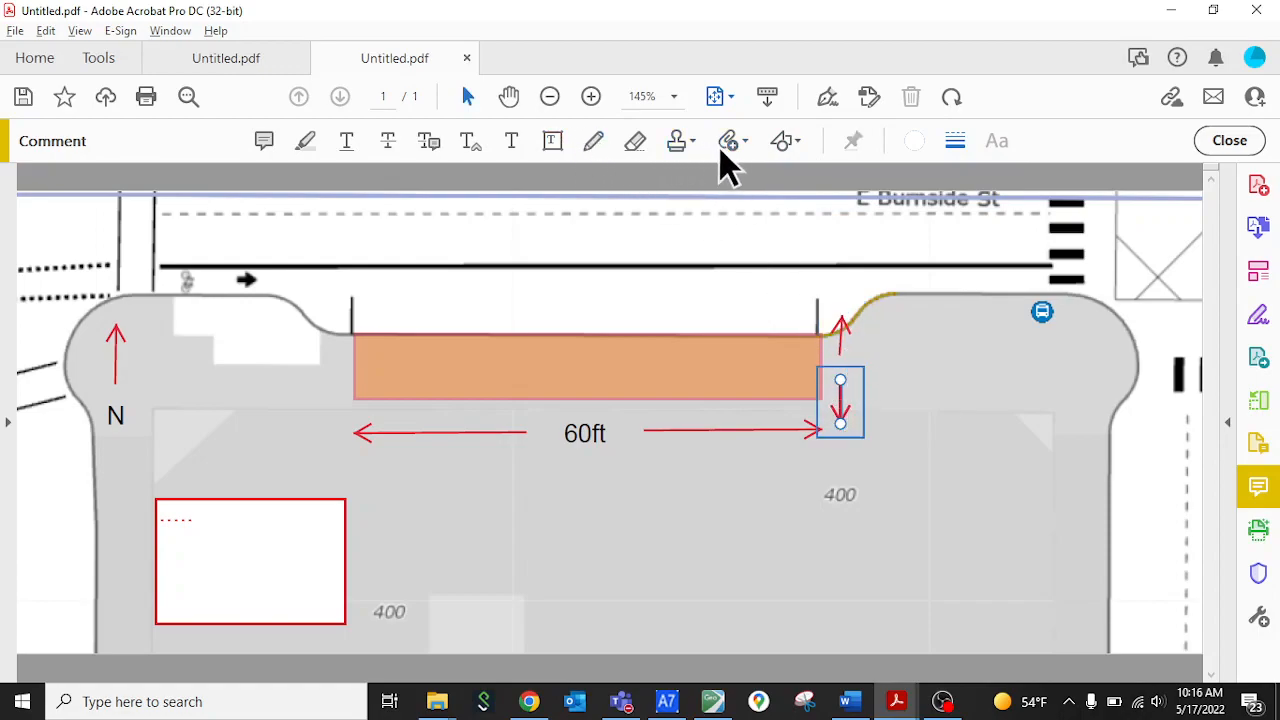
pyautogui.moveTo(704, 360)
pyautogui.write('12ft')
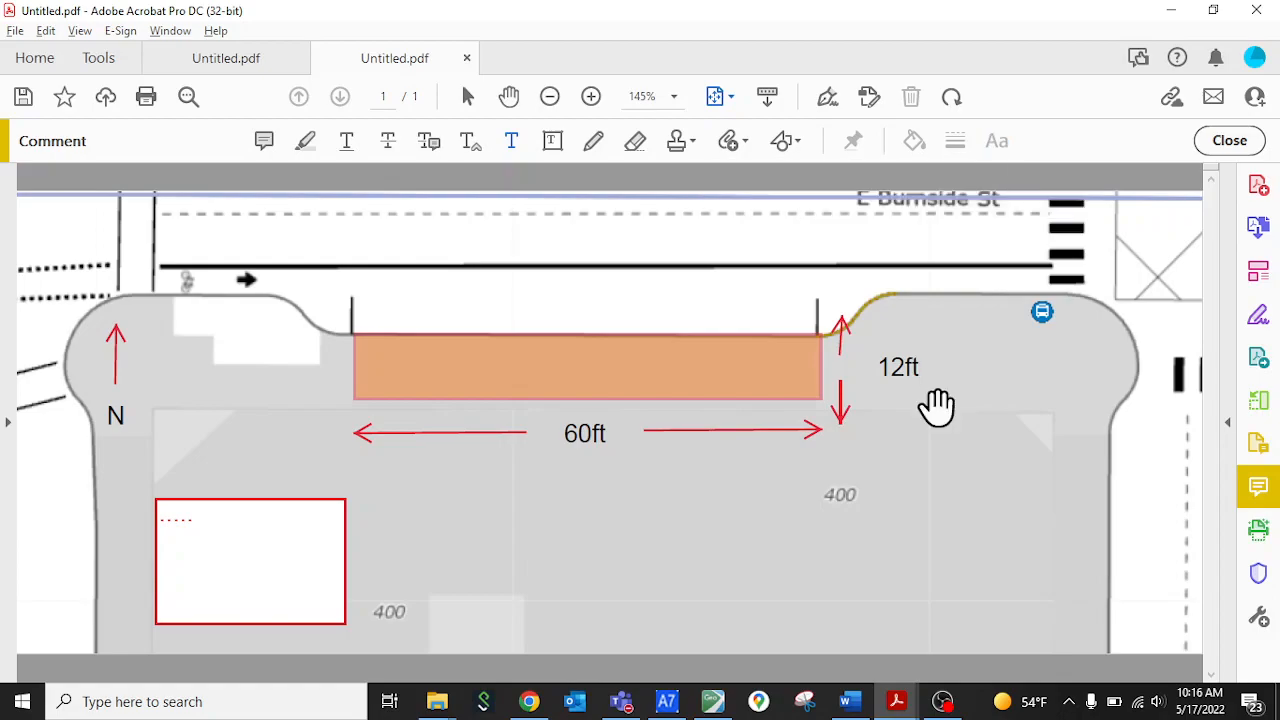
pyautogui.click(896, 368)
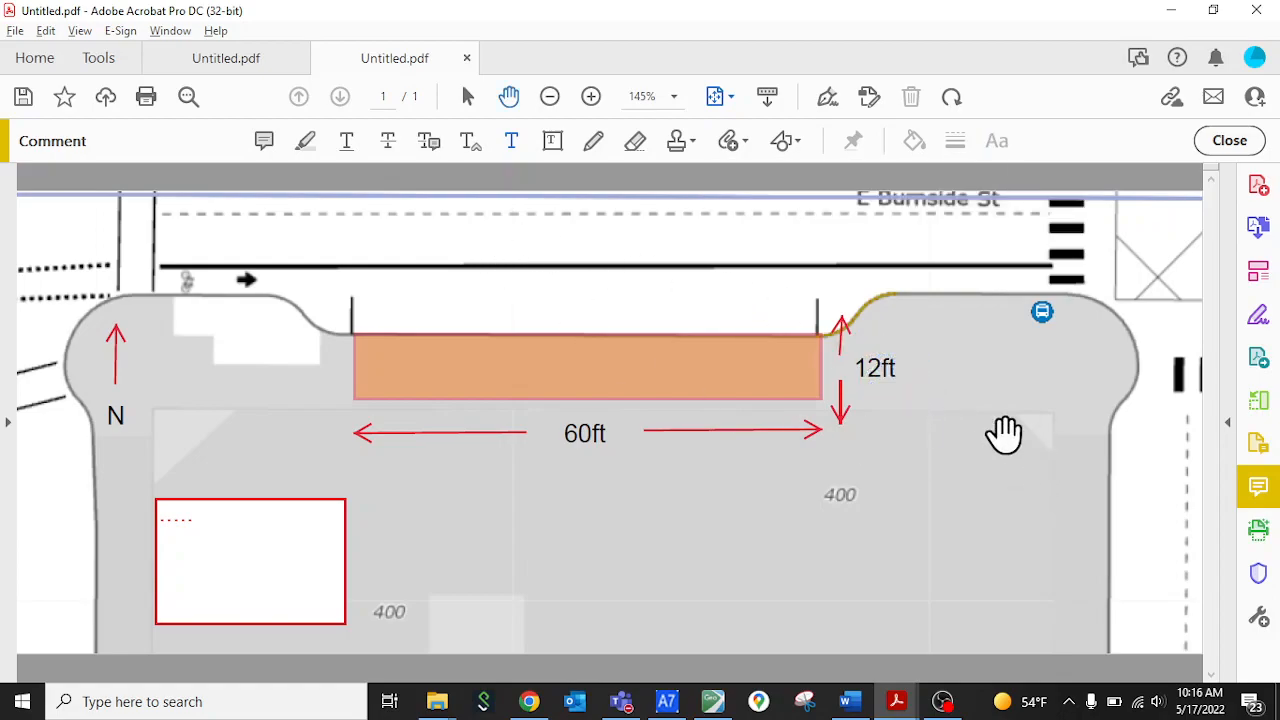
pyautogui.moveTo(844, 344)
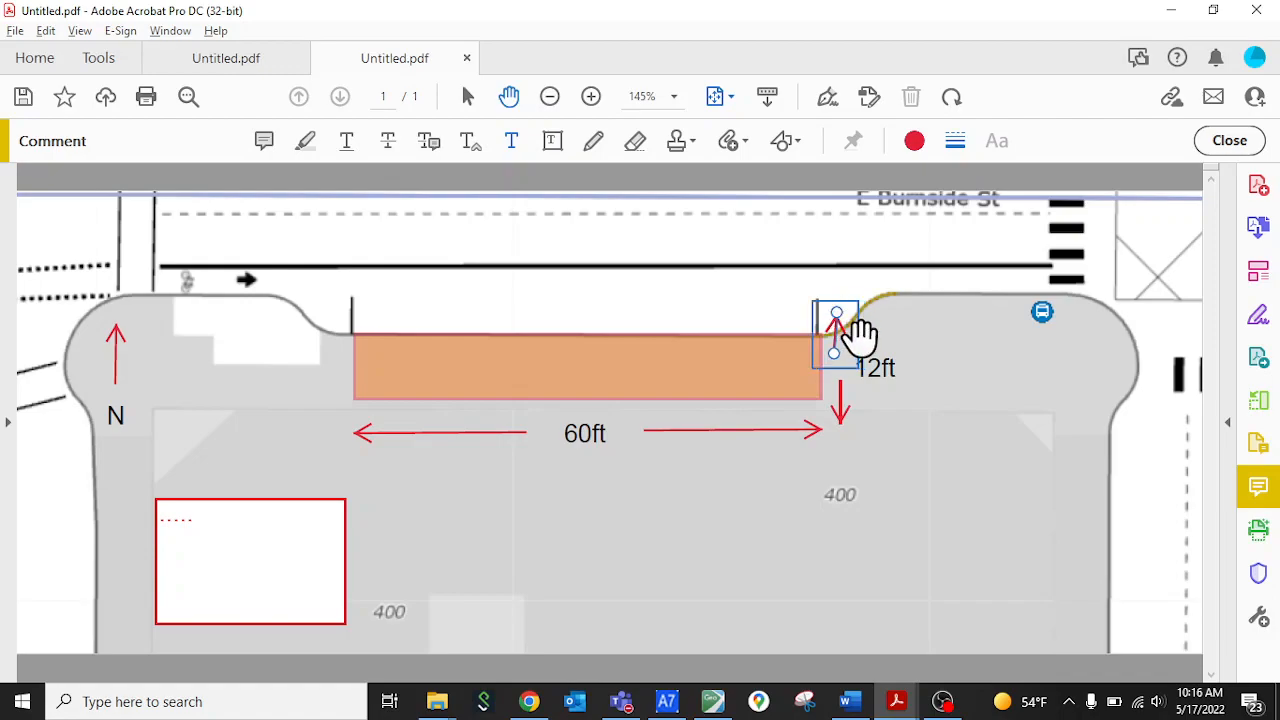
pyautogui.click(870, 368)
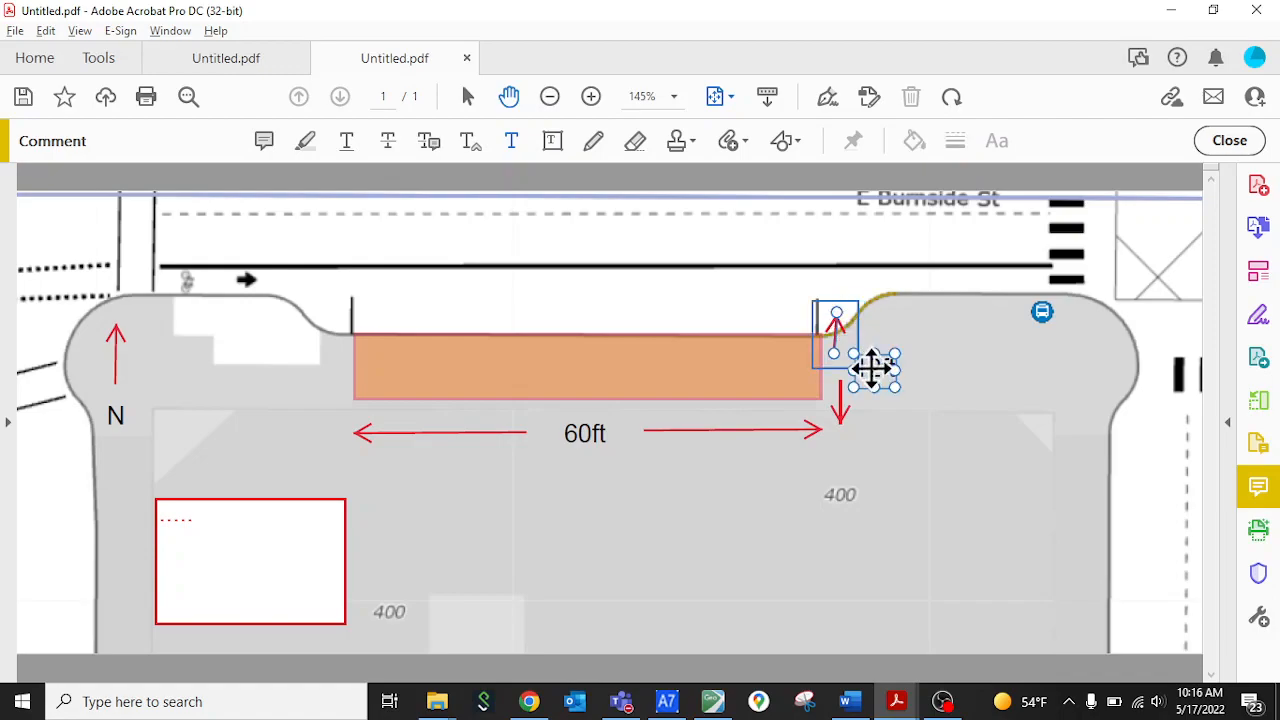